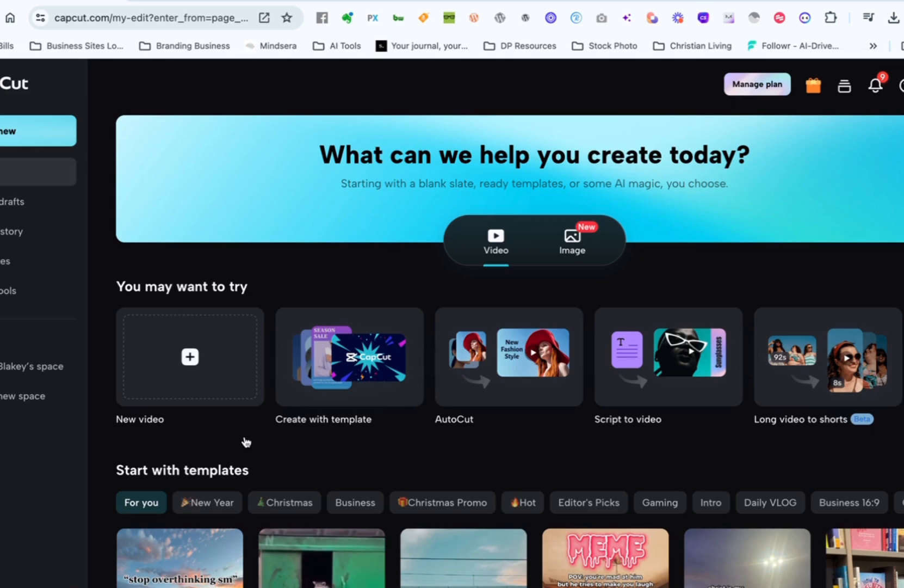
mouse_move(182, 361)
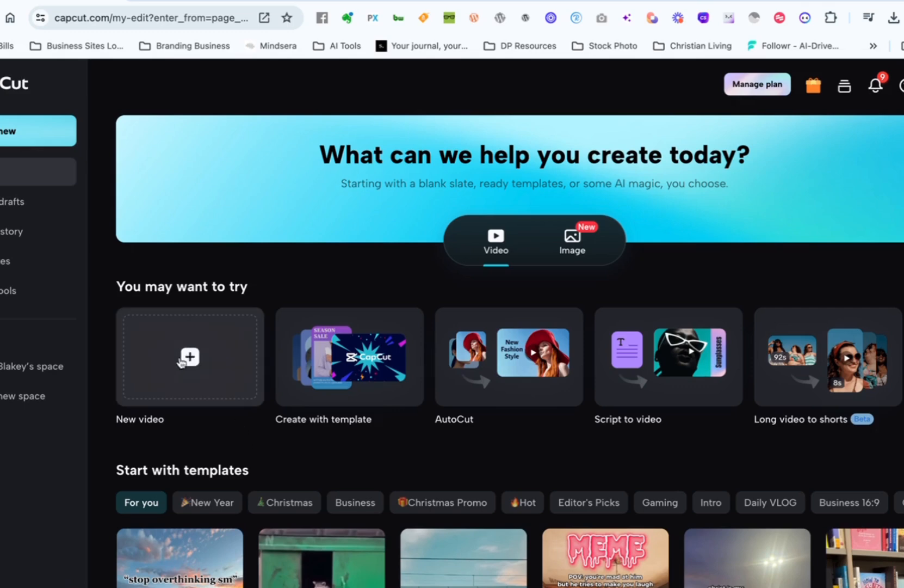
Create a new blank video project in 16:9 (YouTube, Facebook) aspect ratio
click(189, 359)
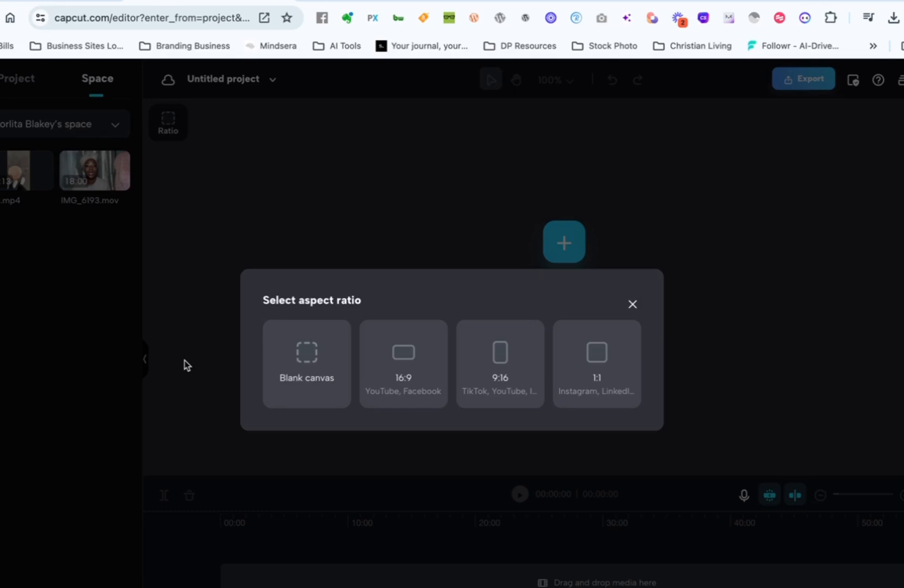
mouse_move(407, 364)
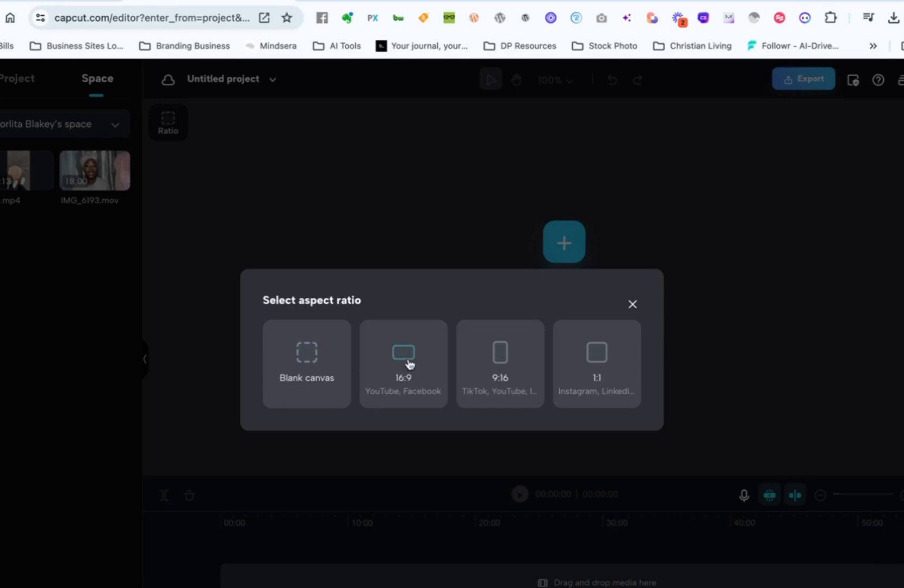
mouse_move(415, 361)
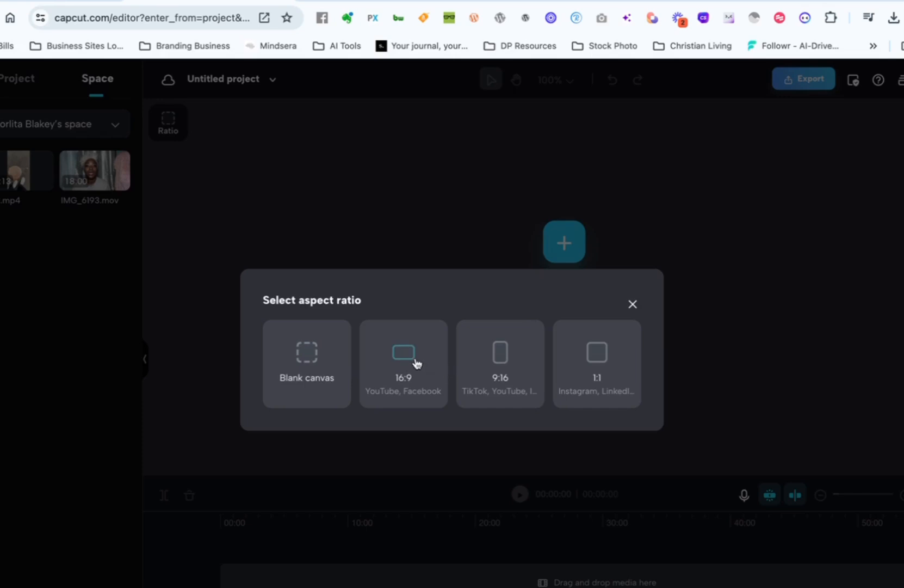
click(403, 364)
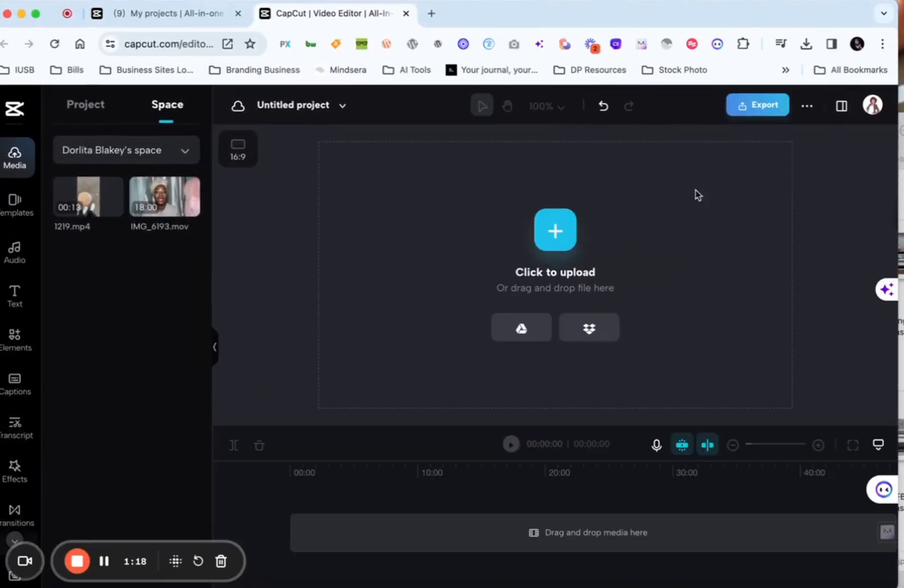
Upload the first living-room image from the video-backgrounds folder into Project media
click(555, 230)
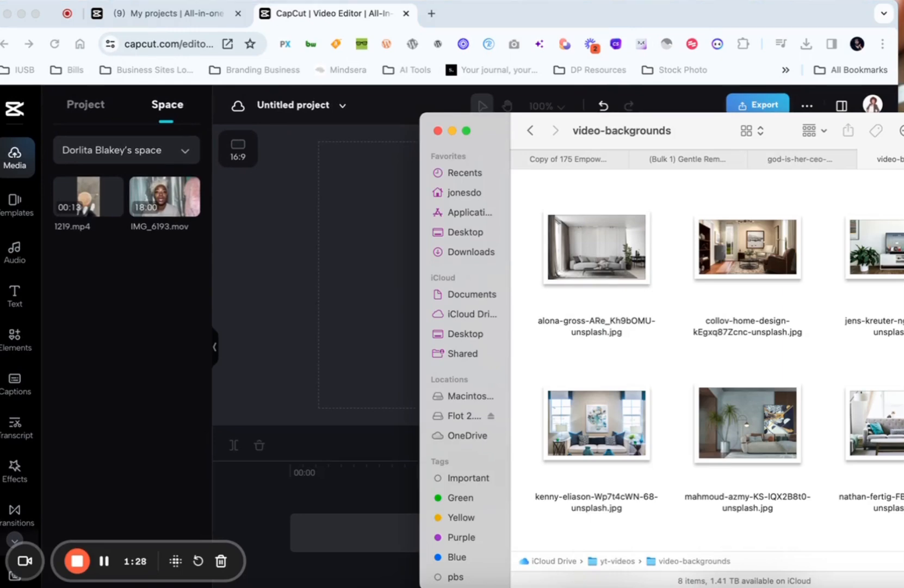
click(596, 247)
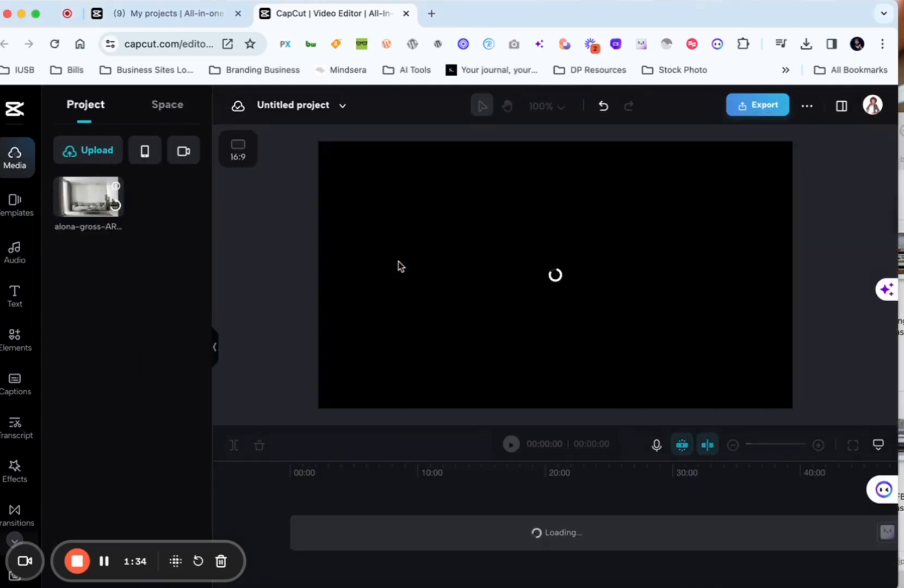
mouse_move(472, 259)
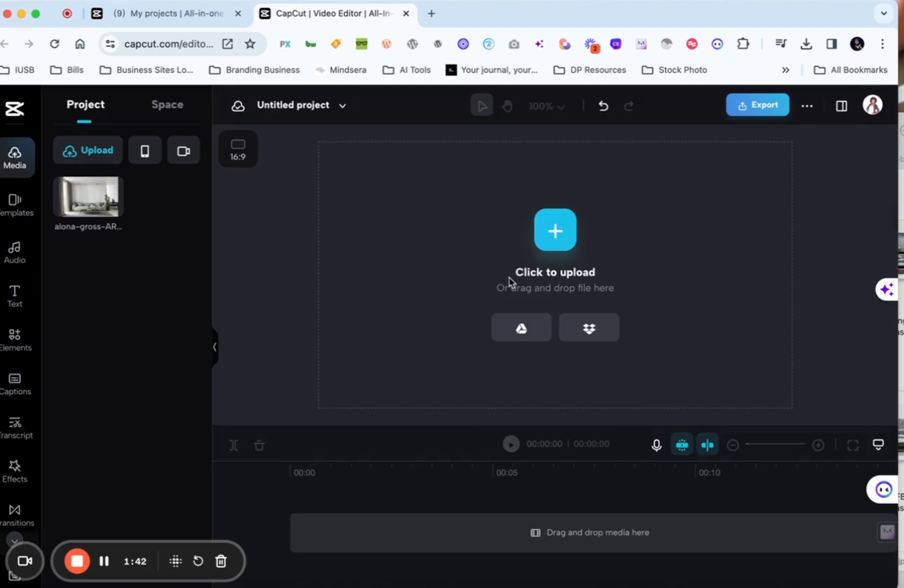
mouse_move(555, 232)
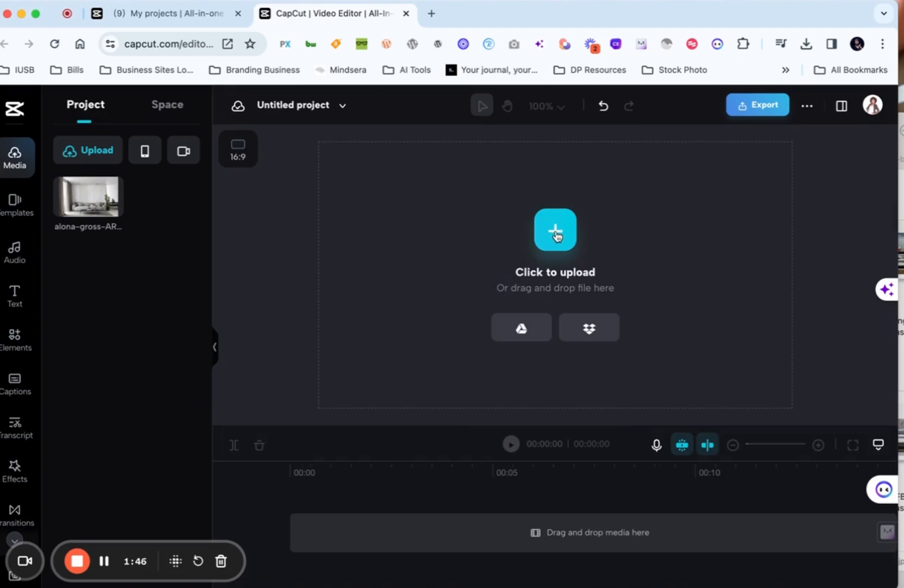
Upload the TV-and-plant living-room photo from yt-videos > video-backgrounds onto the canvas
click(555, 231)
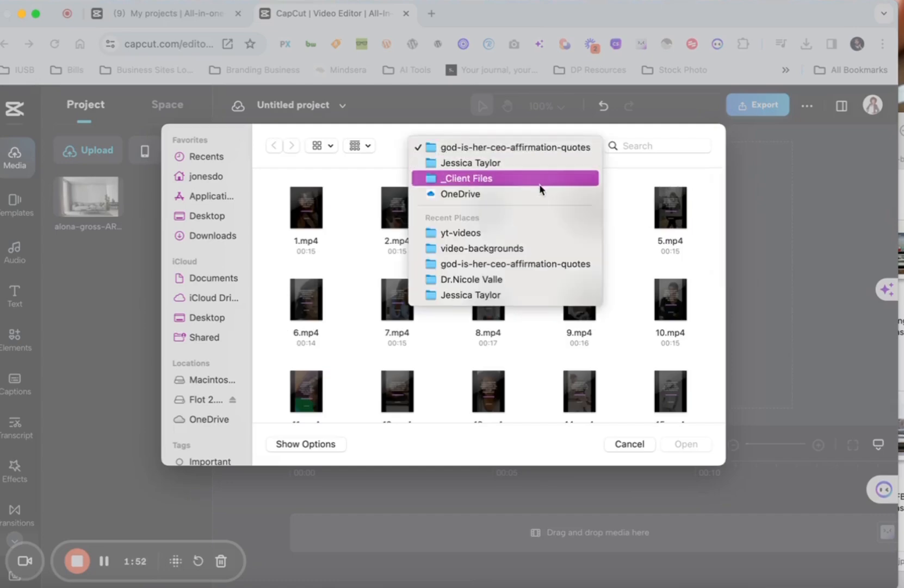
click(460, 232)
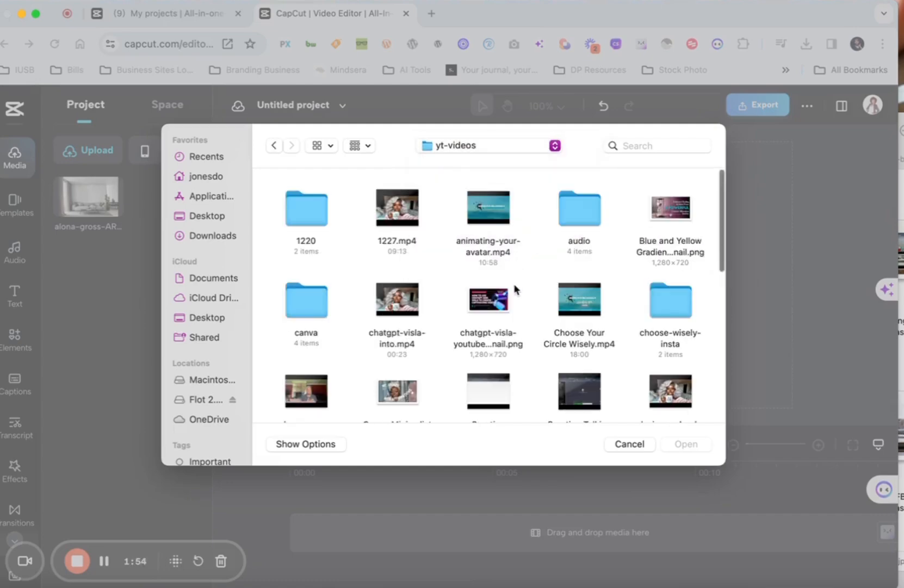
scroll(down, 3)
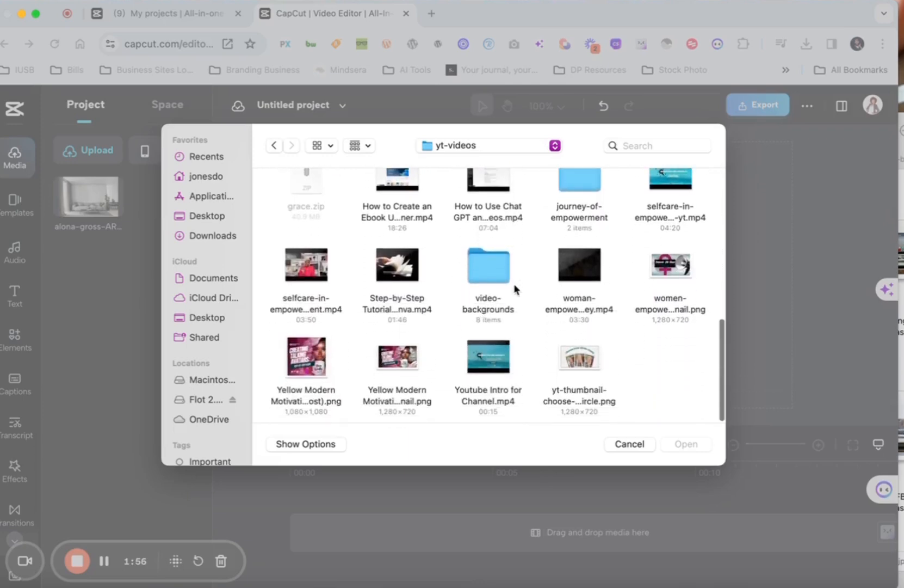
double_click(488, 265)
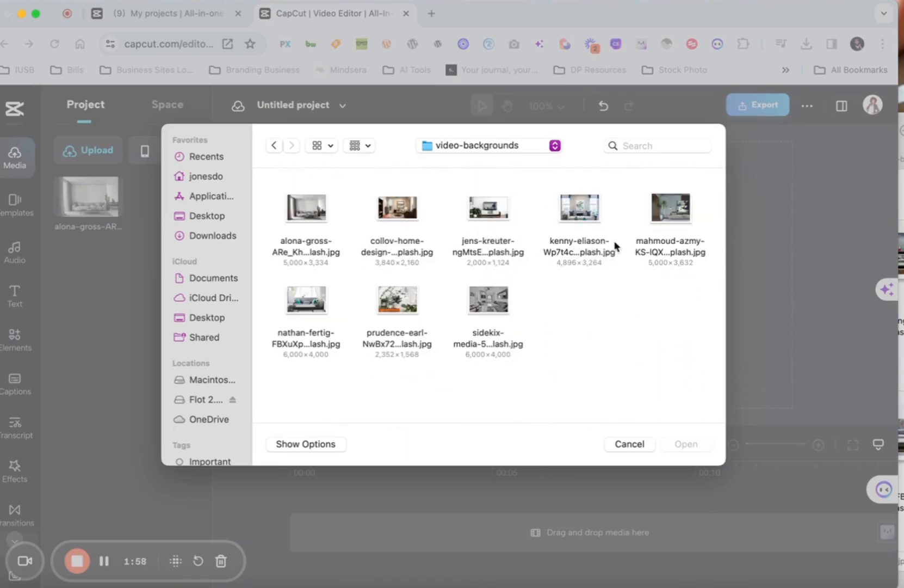
click(397, 300)
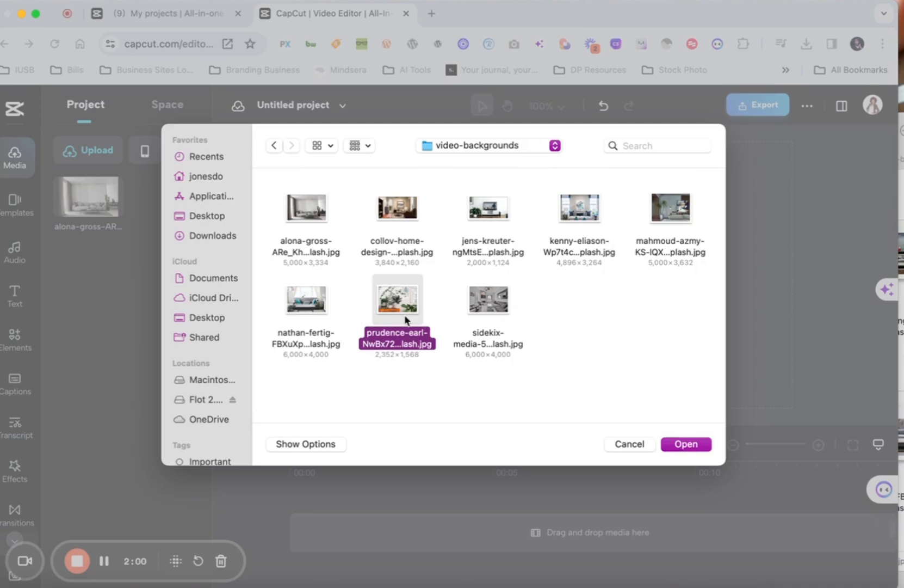
mouse_move(489, 328)
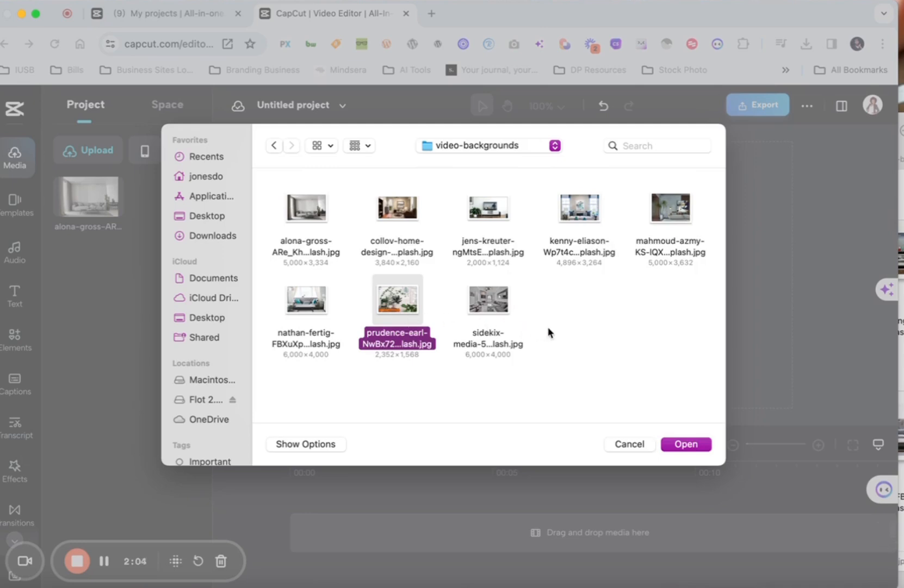
click(488, 208)
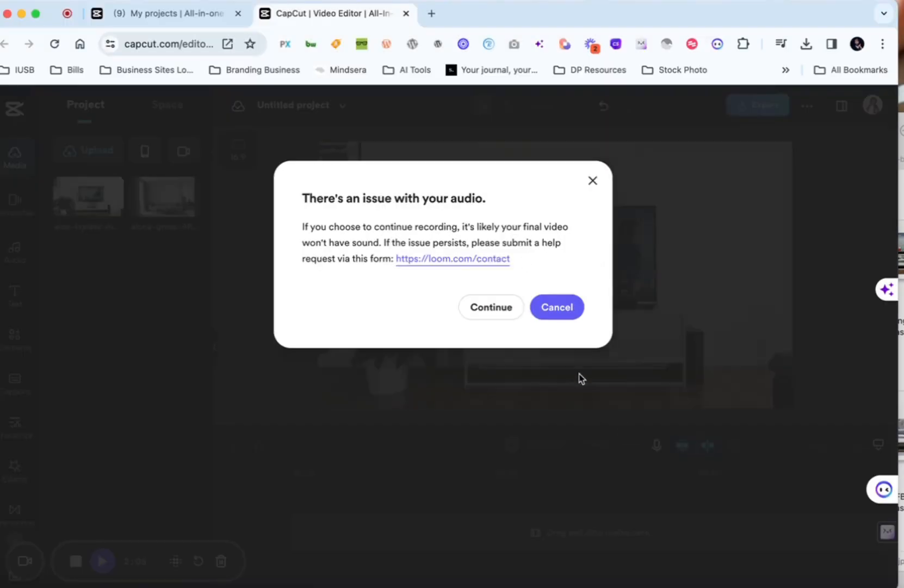
click(491, 307)
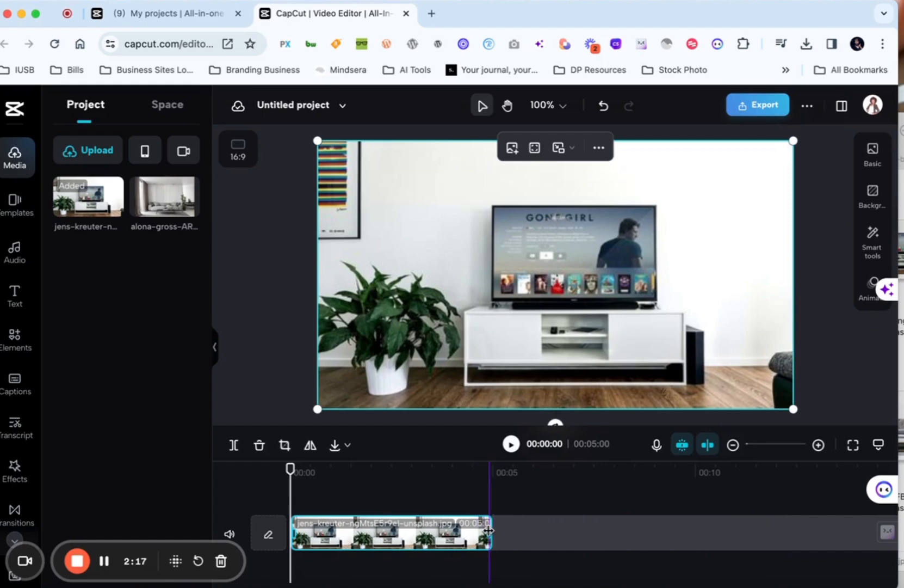
Stretch the TV-and-plant photo clip on the timeline to about one minute five seconds
drag(489, 531, 713, 531)
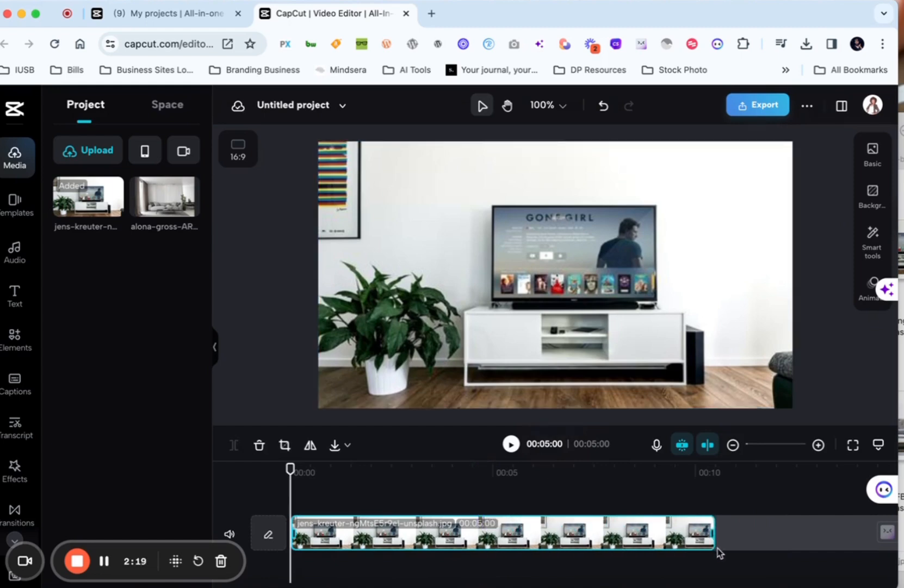
drag(715, 532, 802, 531)
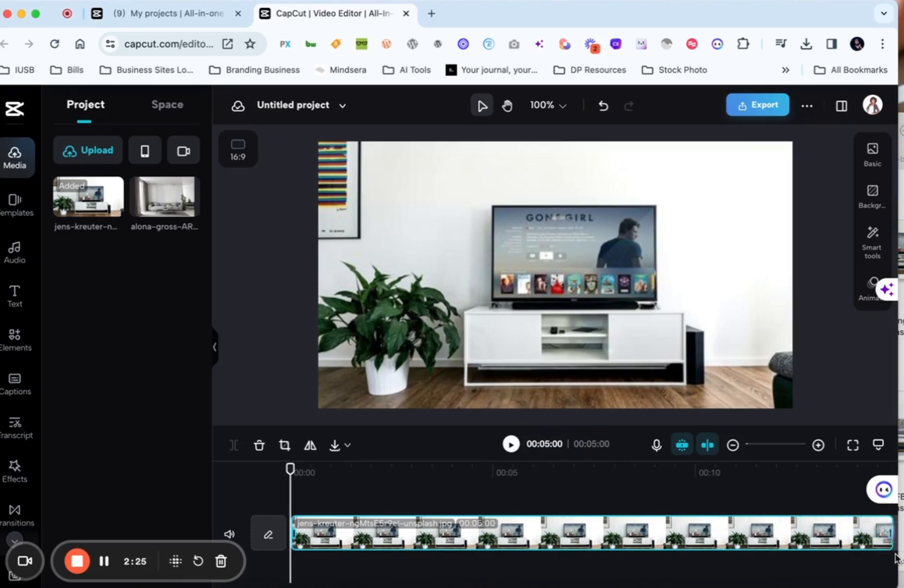
click(521, 542)
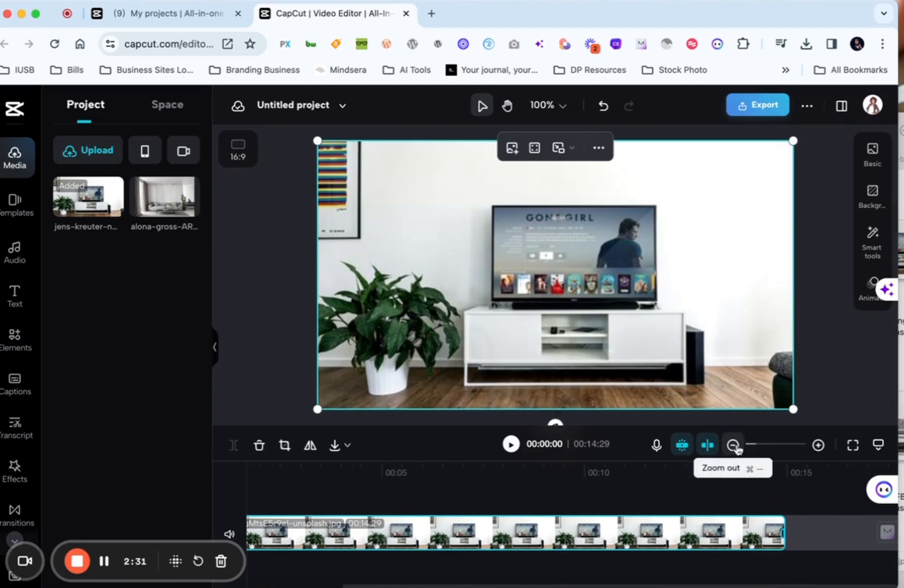
click(732, 444)
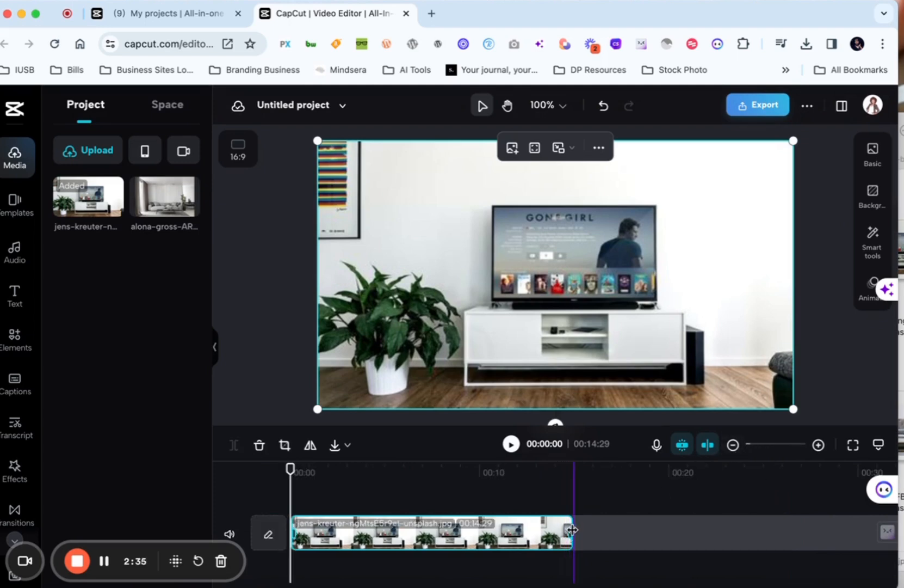
drag(574, 530, 874, 547)
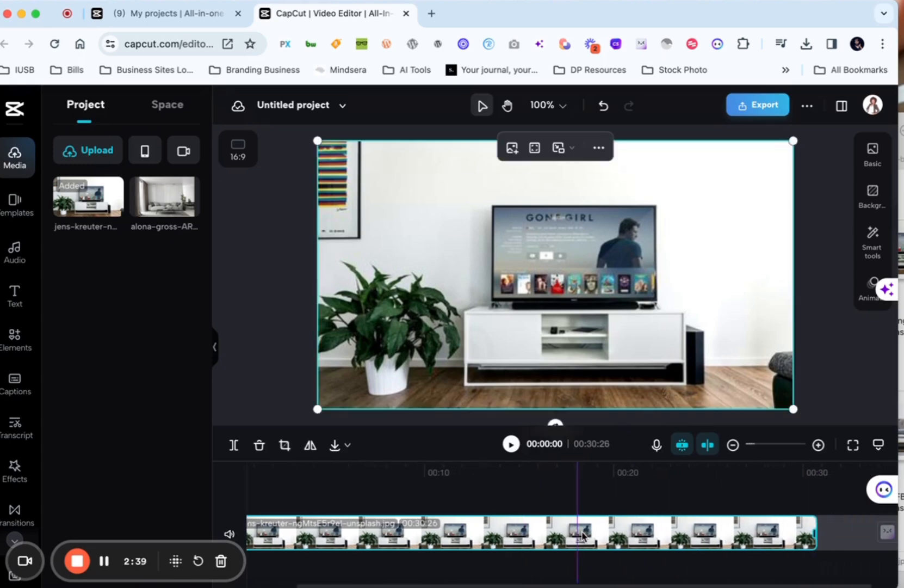
click(732, 445)
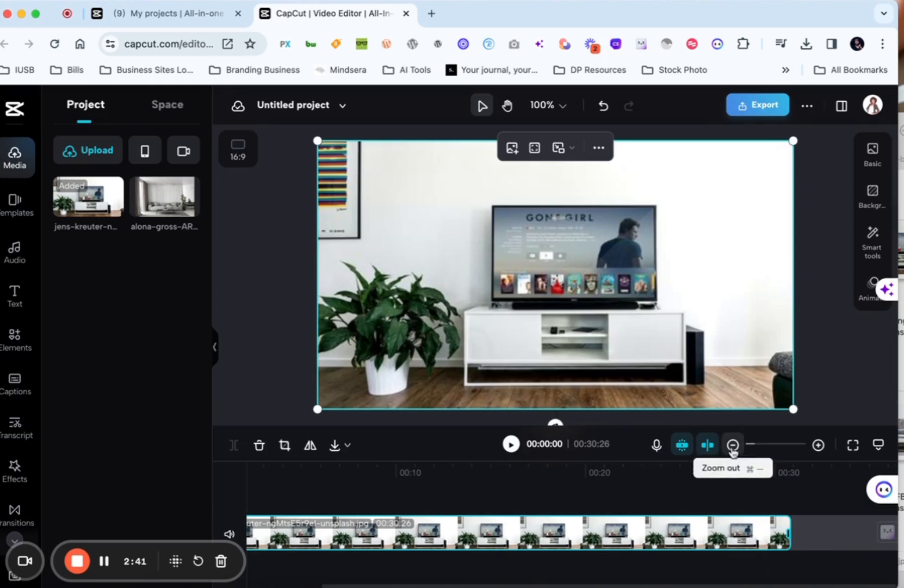
click(733, 444)
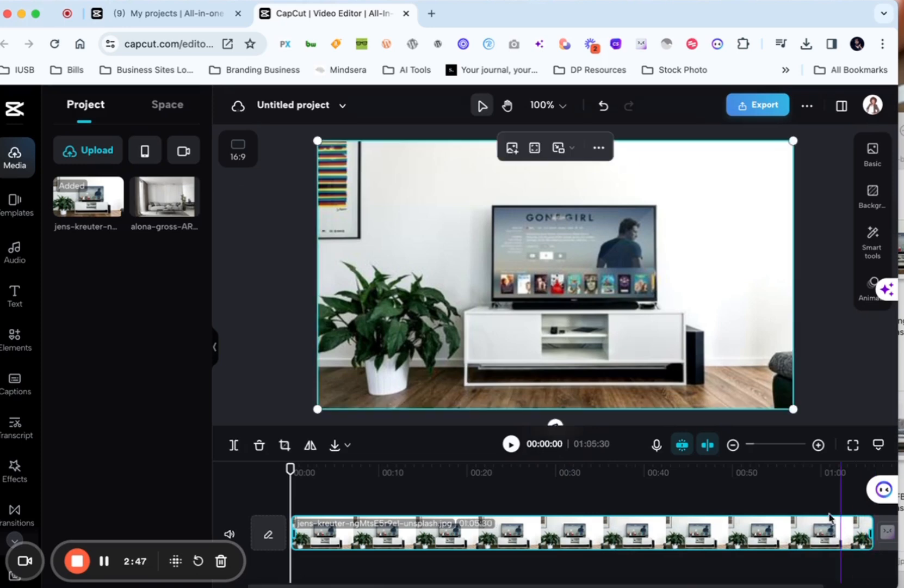
mouse_move(376, 374)
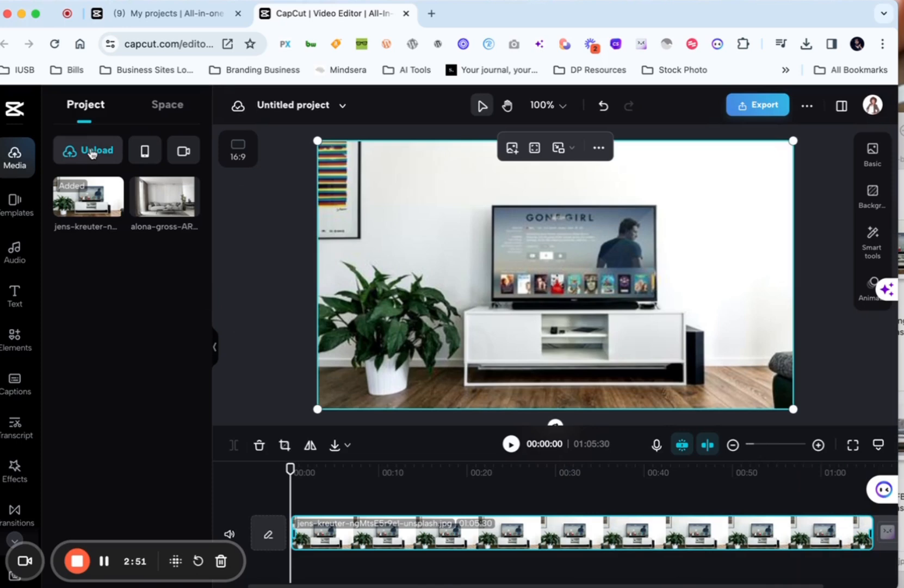
Upload the E729B06C clip 6 talking-head video from this device onto the timeline
click(93, 150)
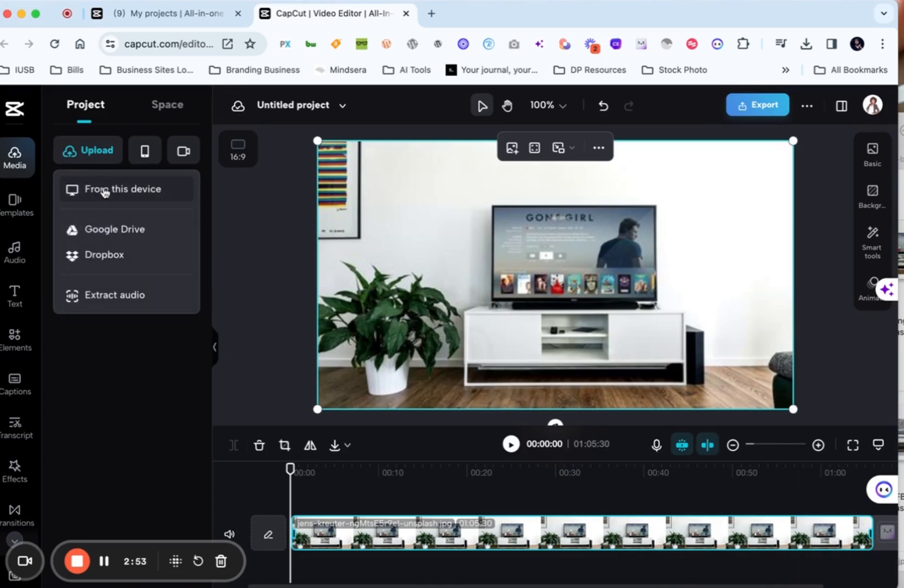
click(122, 188)
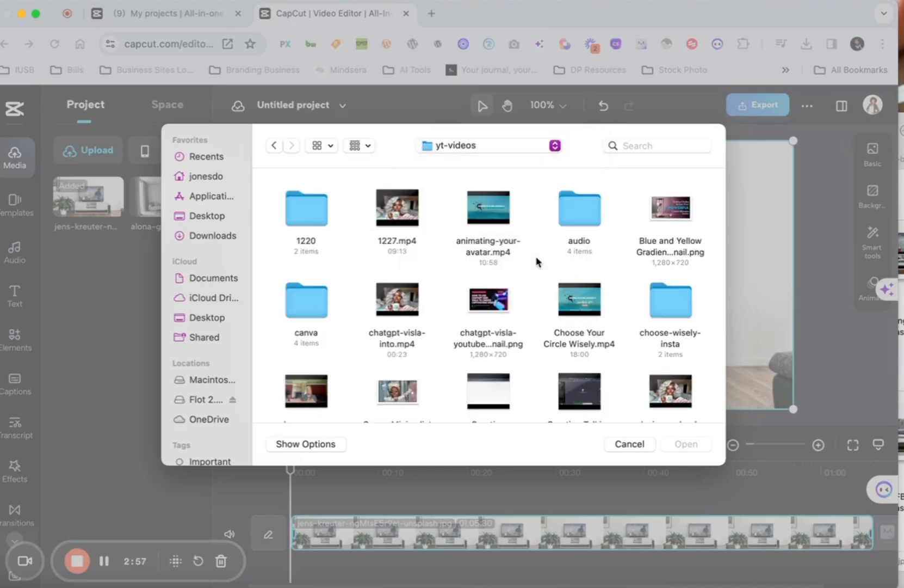
scroll(down, 3)
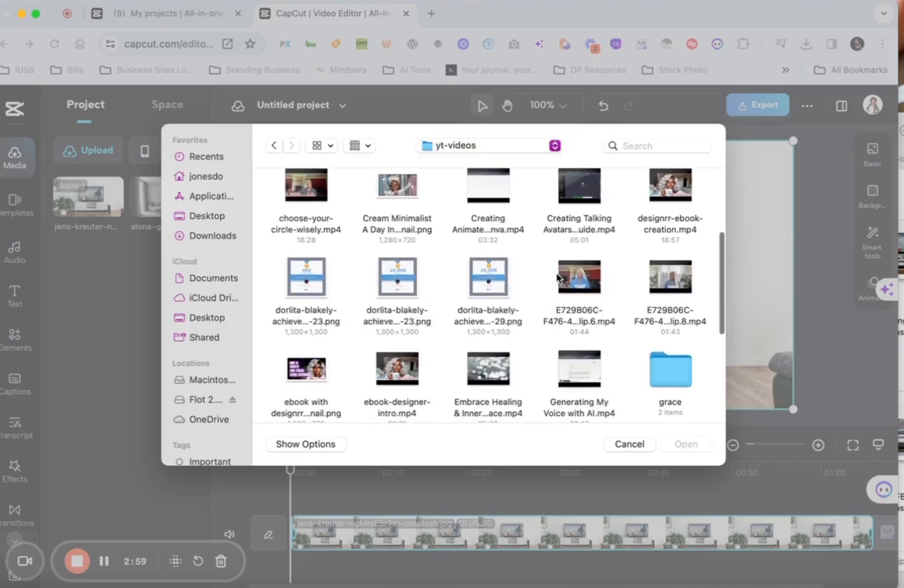
click(579, 276)
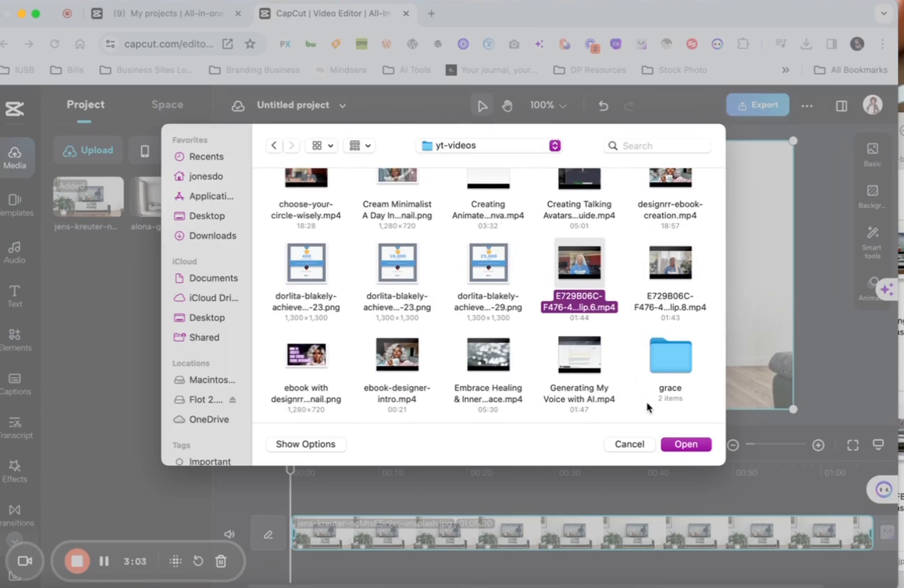
mouse_move(686, 444)
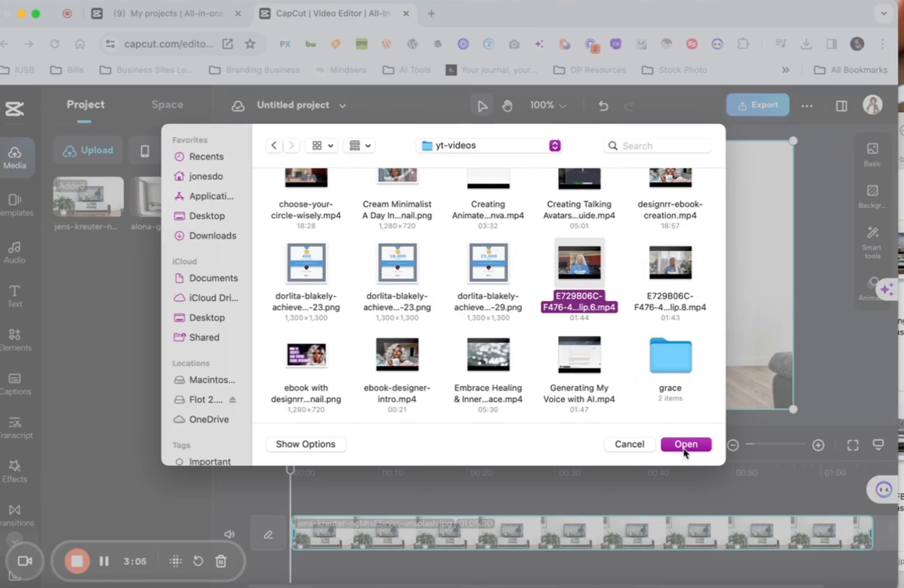
click(686, 444)
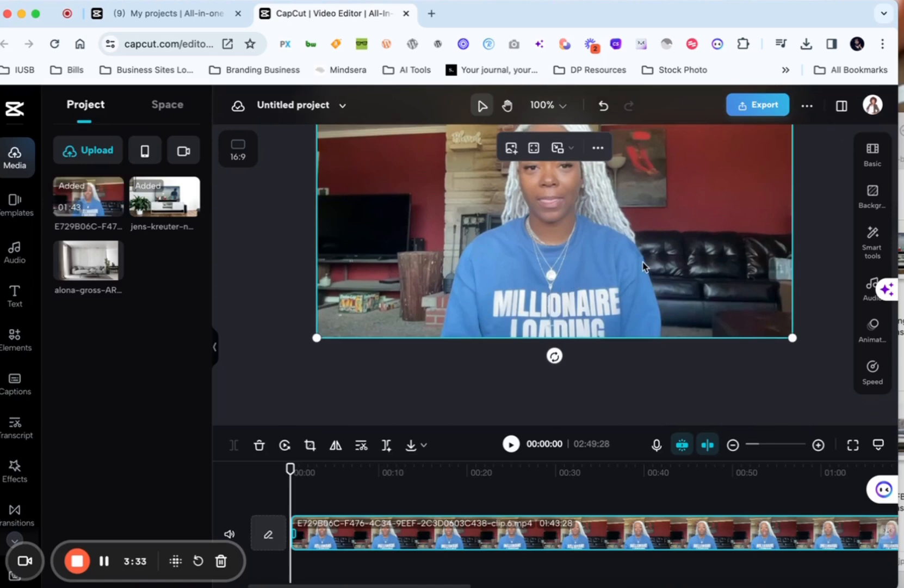
mouse_move(558, 147)
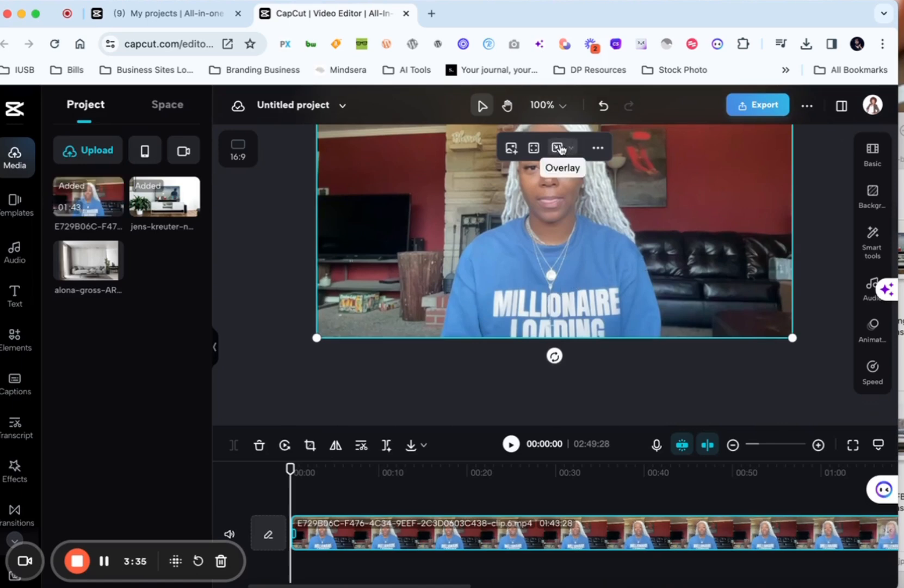
Open the Overlay options for the talking-head clip on the canvas toolbar
click(556, 147)
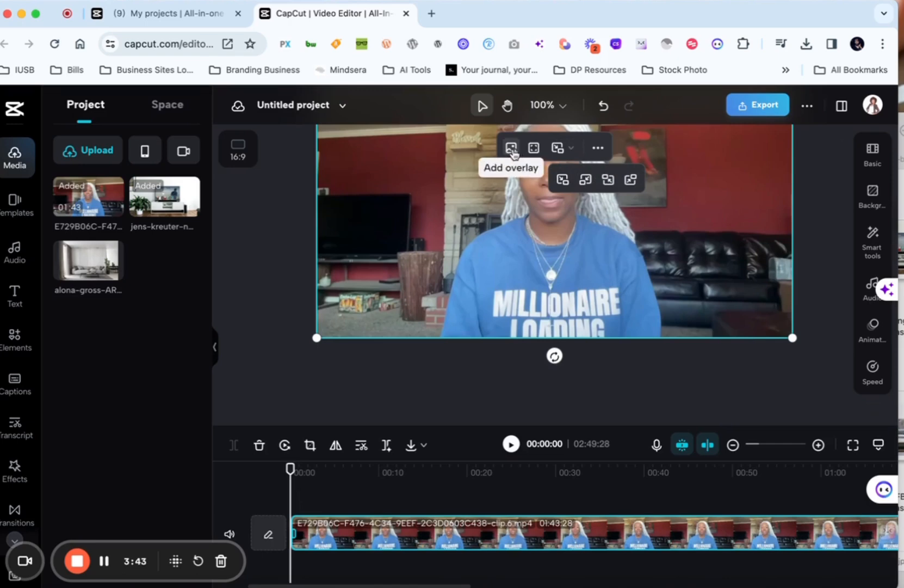
mouse_move(449, 277)
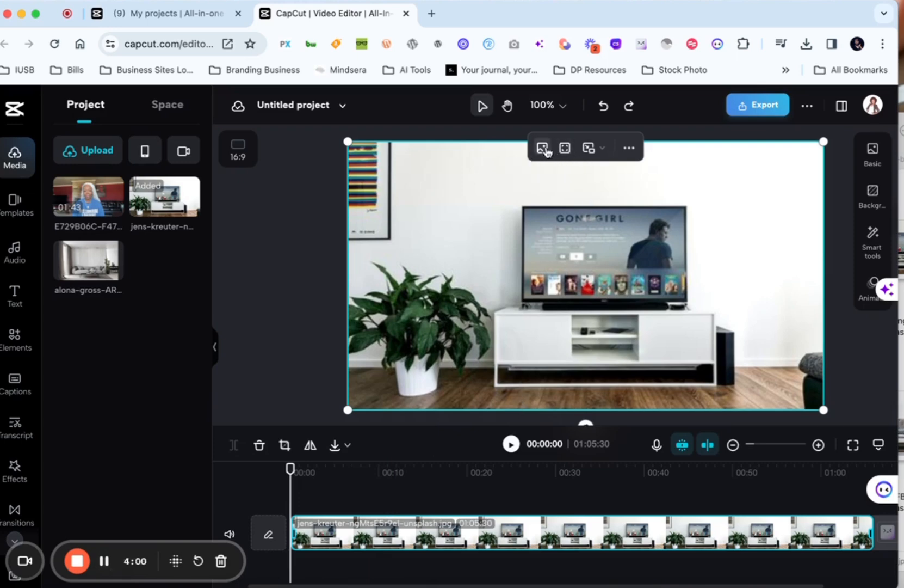
mouse_move(542, 148)
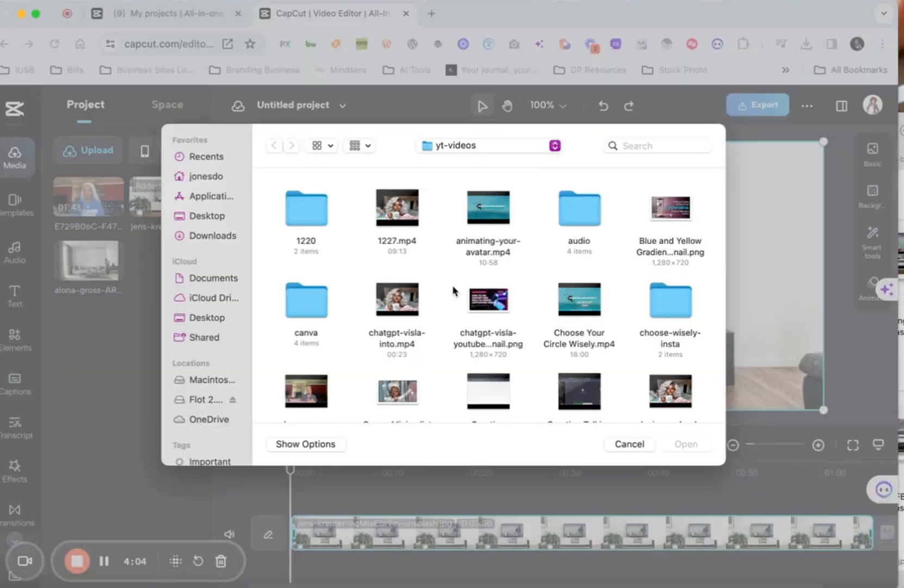
Import E729B06C clip 6 as an overlay layer above the living-room photo
scroll(down, 3)
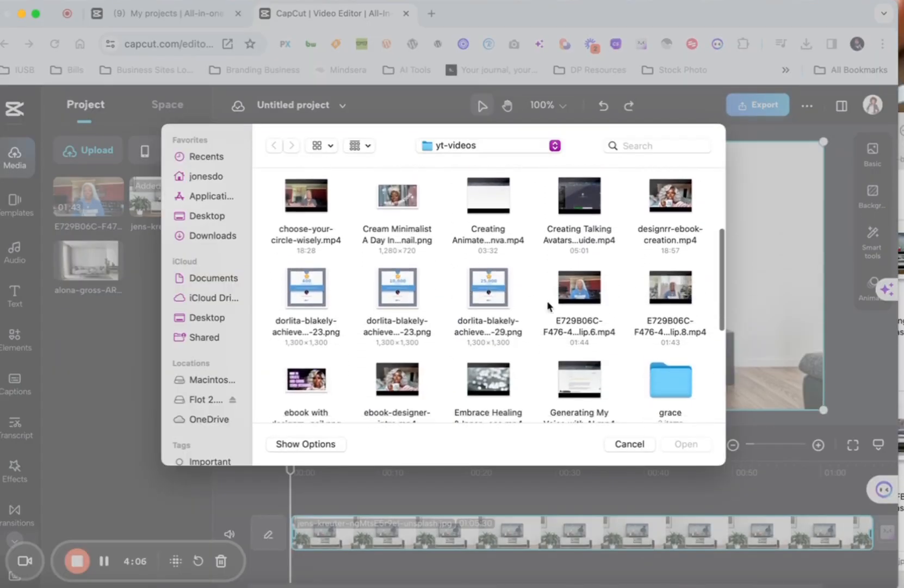
click(579, 287)
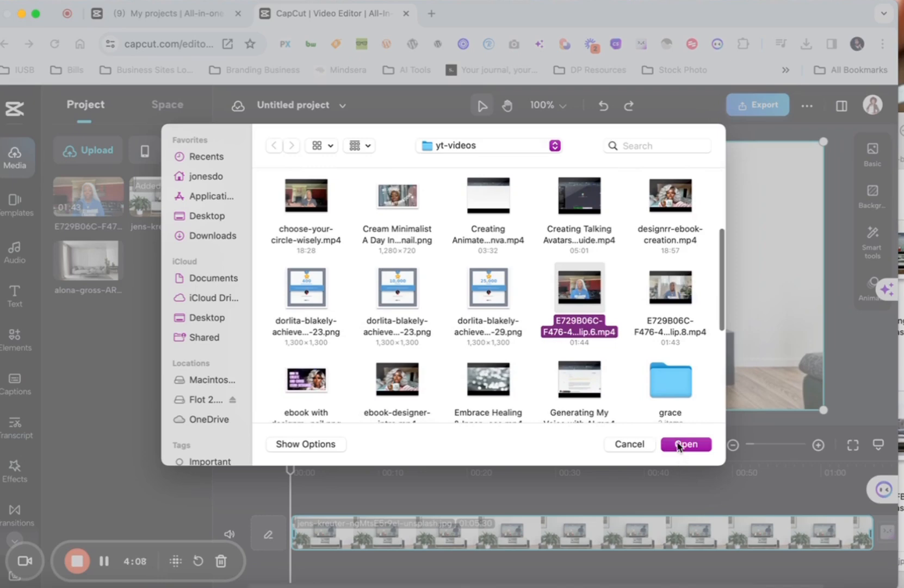
click(686, 444)
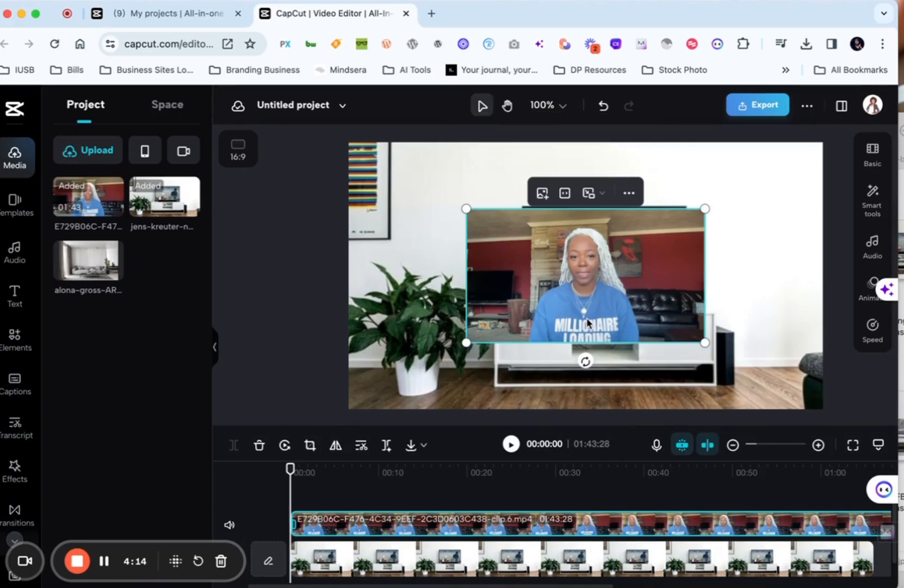
mouse_move(610, 315)
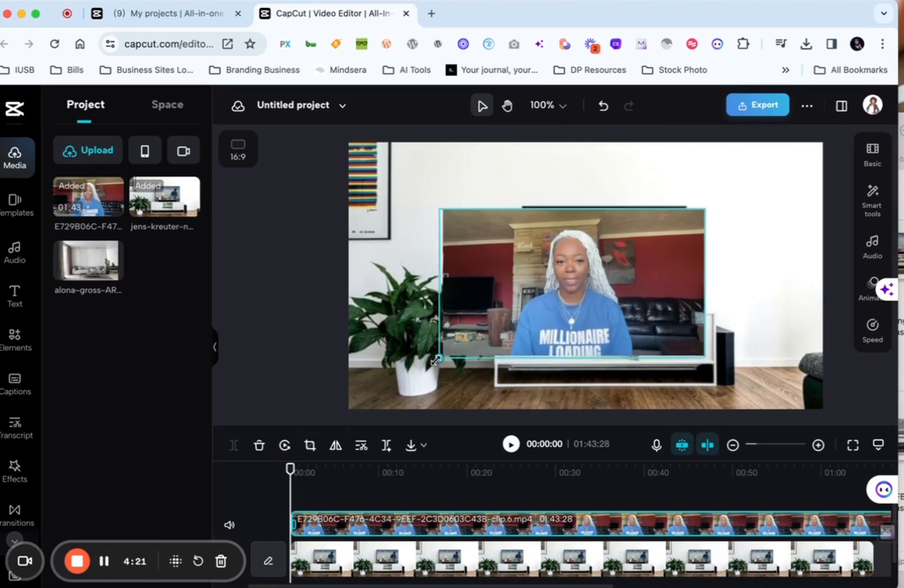
Drag the talking-head overlay's corners outward until it fills the 16:9 canvas
drag(436, 360, 352, 411)
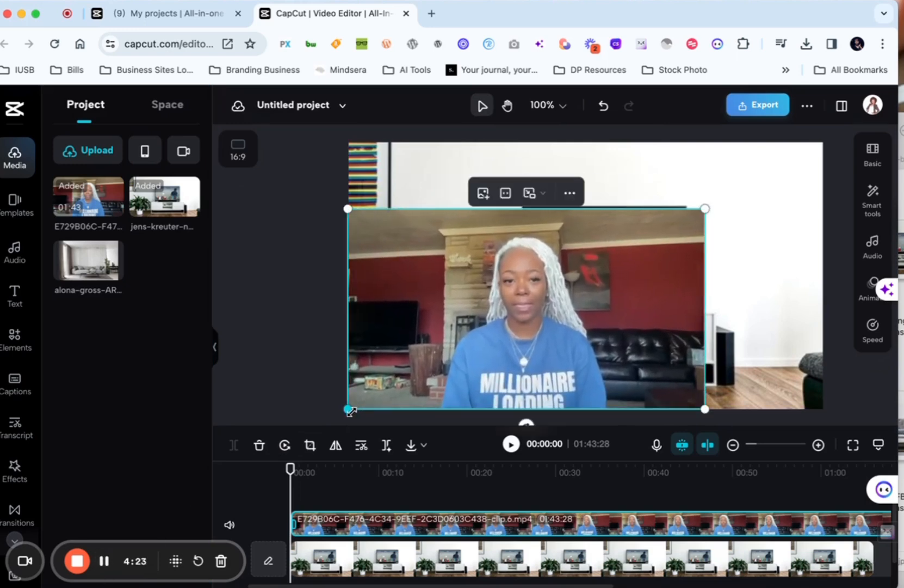
drag(704, 207, 814, 150)
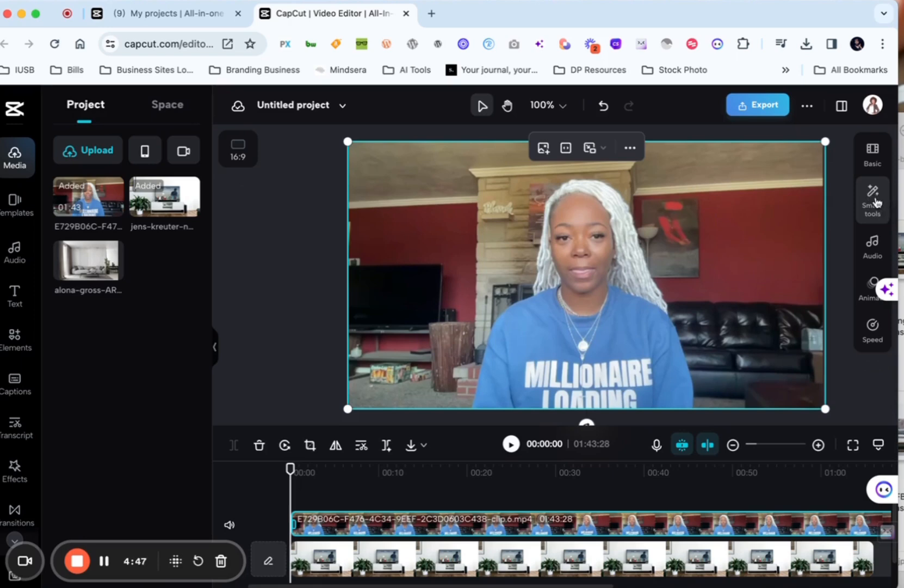
Switch on Auto removal in Smart tools > Remove background for the talking-head overlay
click(872, 199)
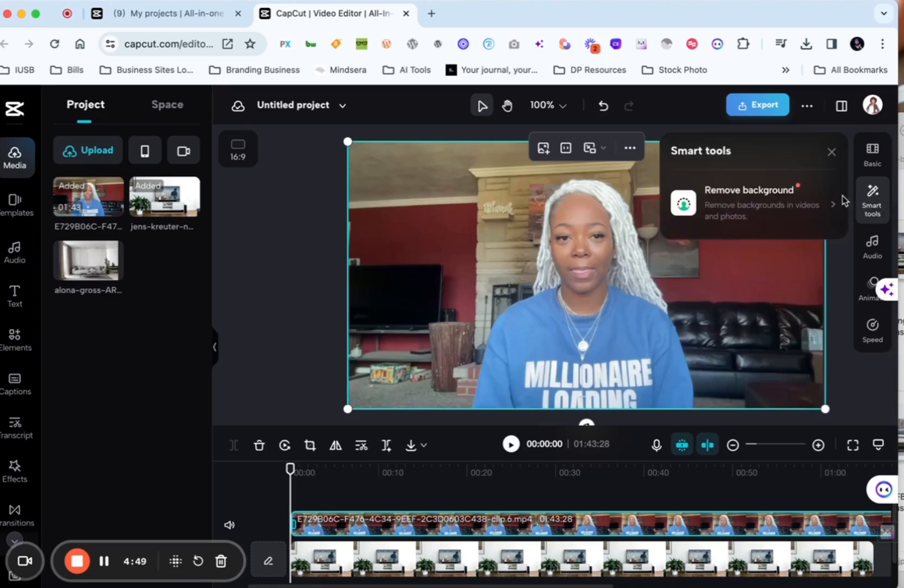
click(749, 203)
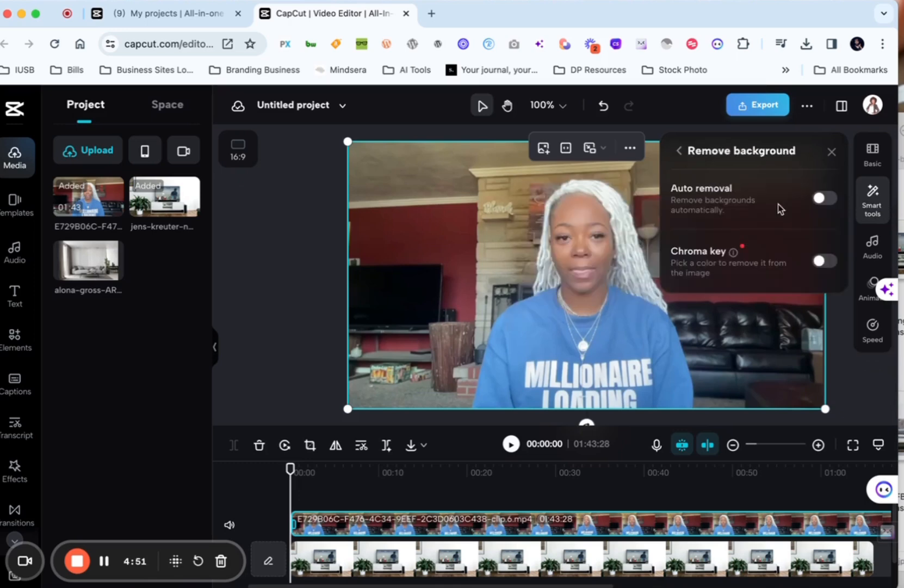
mouse_move(818, 211)
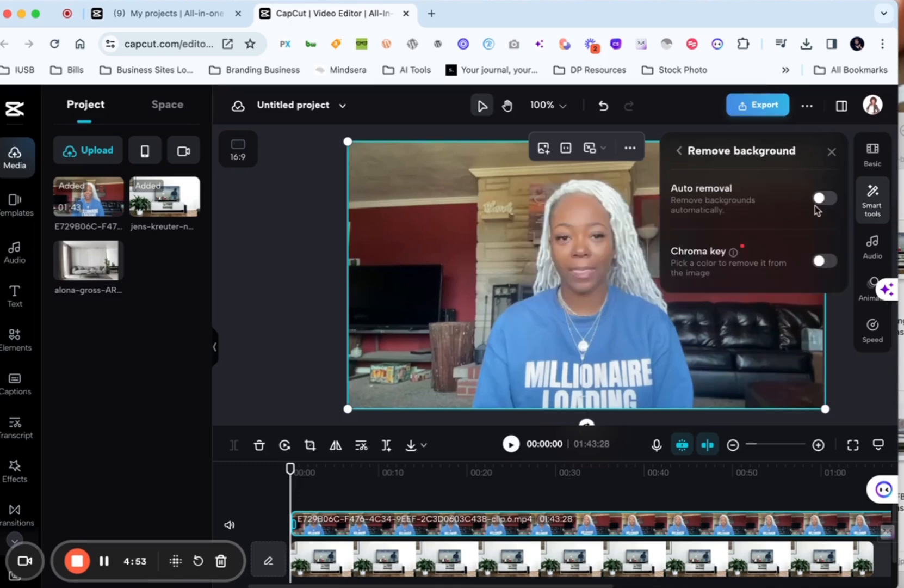
click(825, 198)
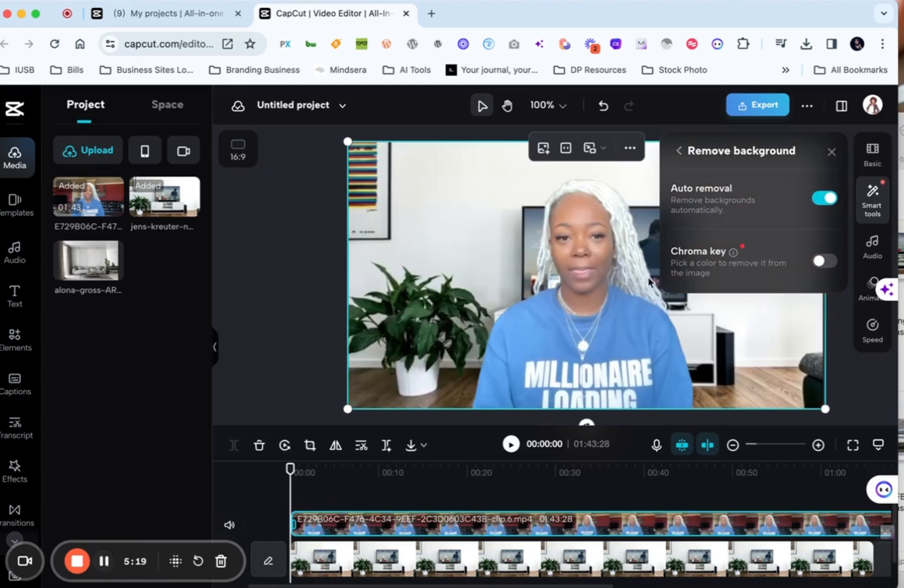
Close the background removal panel and select the jens-kreuter living-room photo clip
click(832, 152)
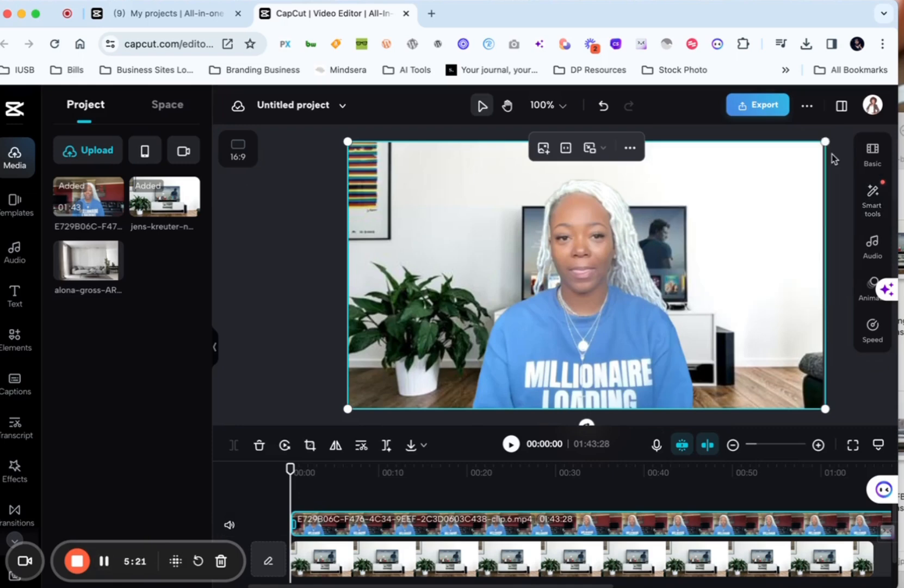
mouse_move(586, 326)
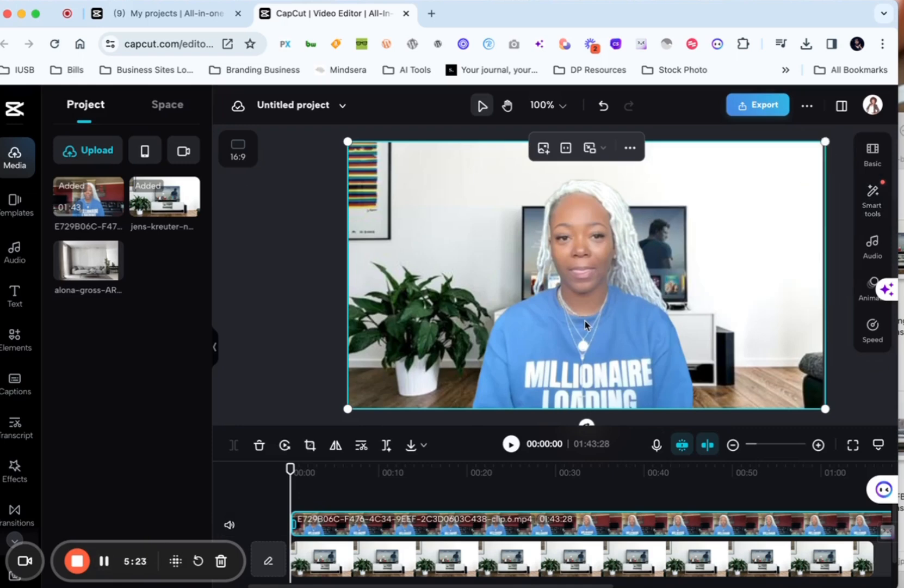
mouse_move(606, 345)
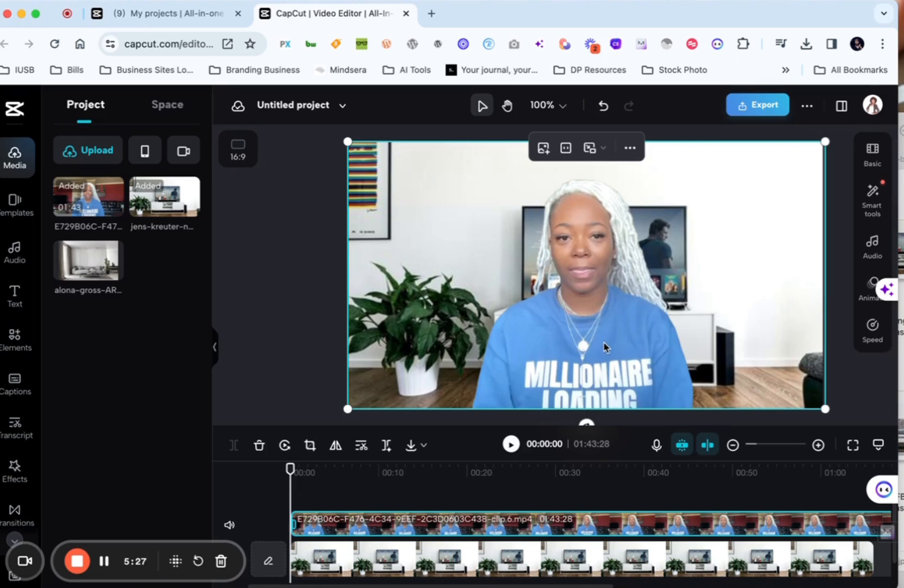
mouse_move(799, 164)
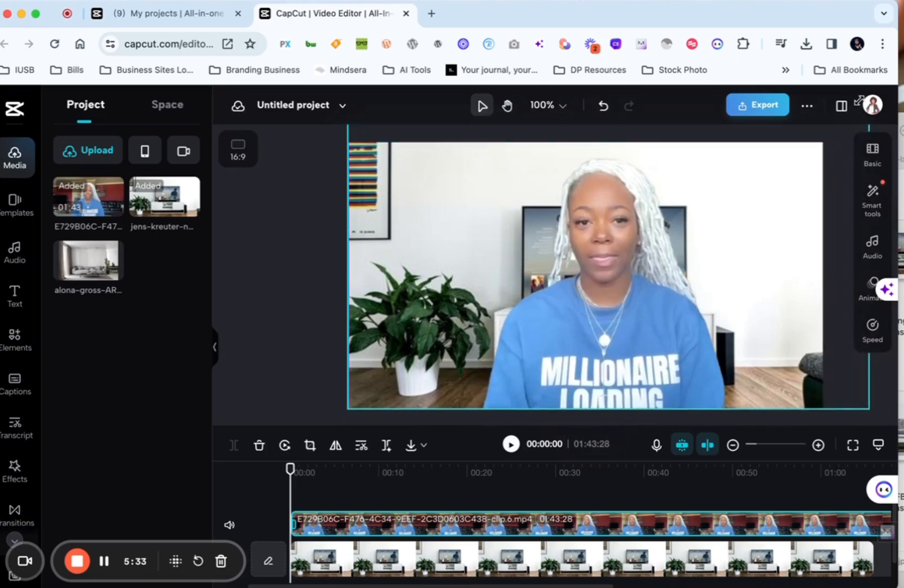
click(598, 292)
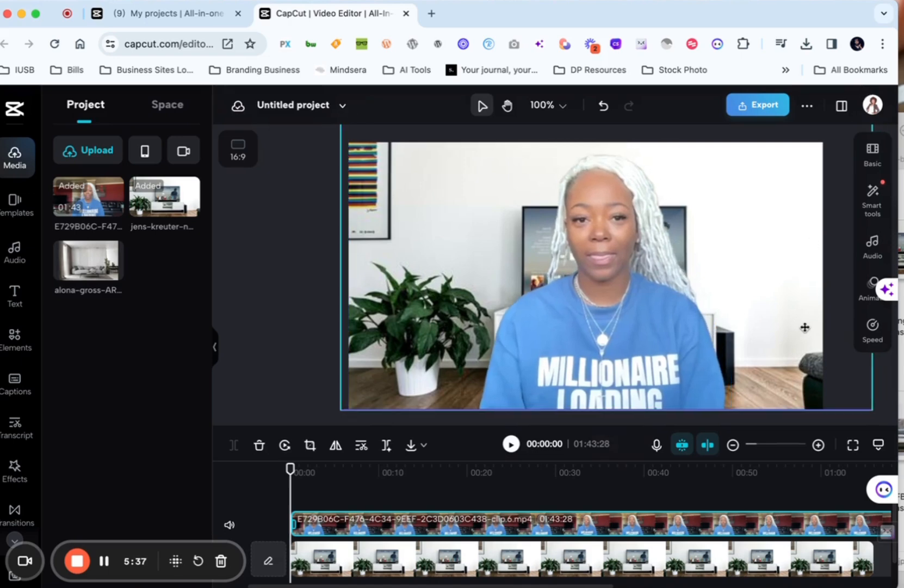
click(360, 564)
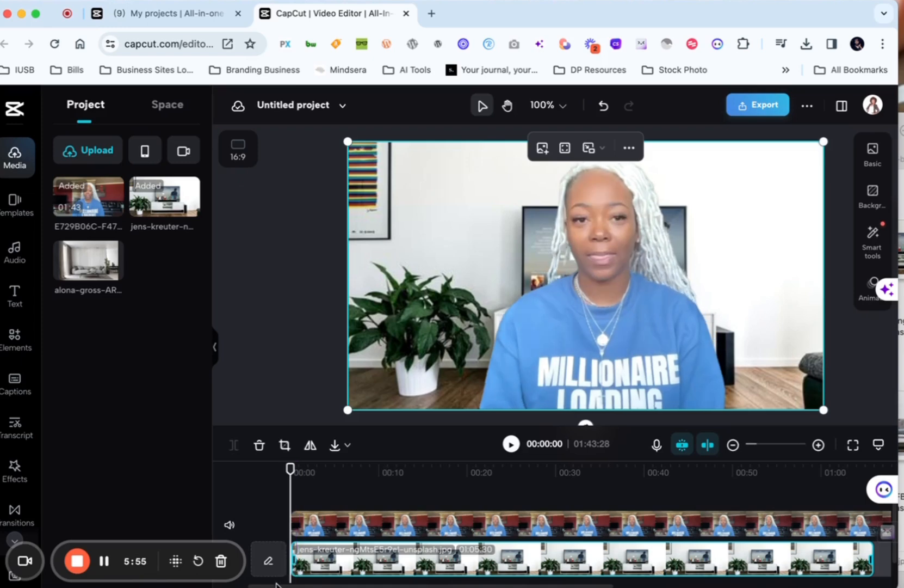
mouse_move(120, 402)
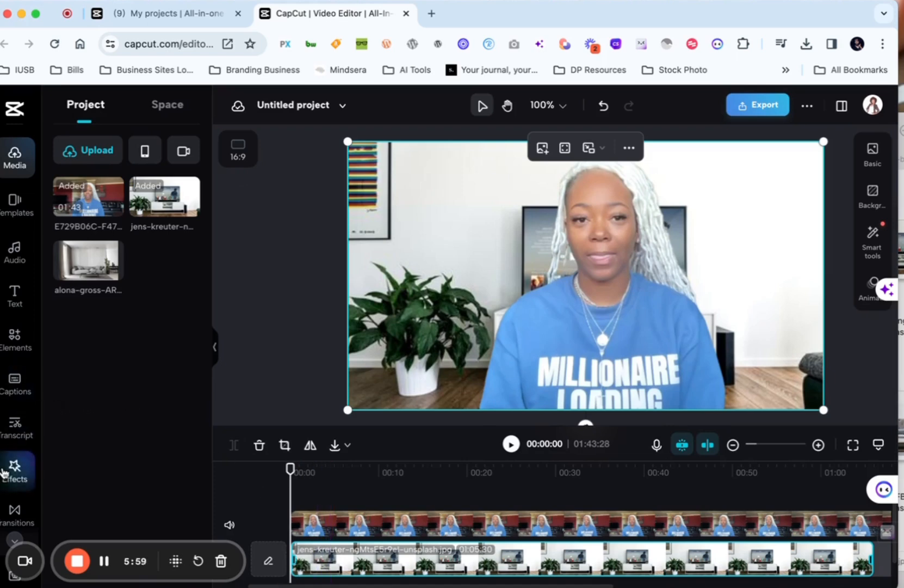
Search video effects for "blur" and add Oblique Blur to the timeline
click(15, 468)
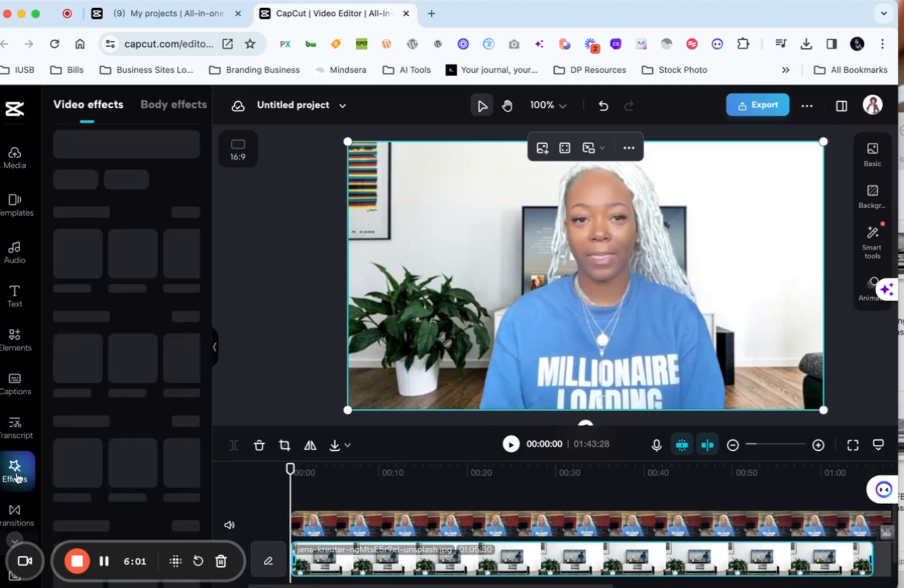
click(15, 472)
text(blur)
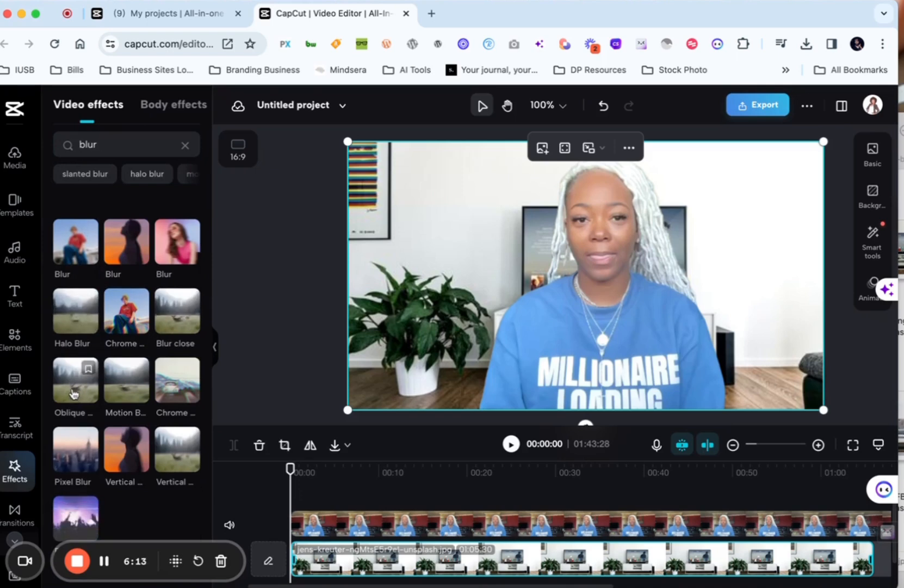
click(75, 379)
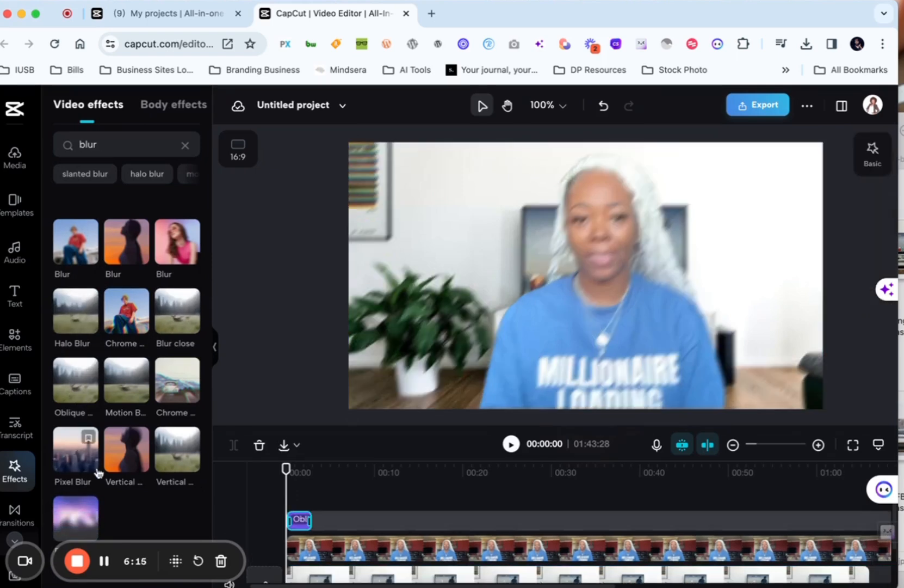
mouse_move(184, 508)
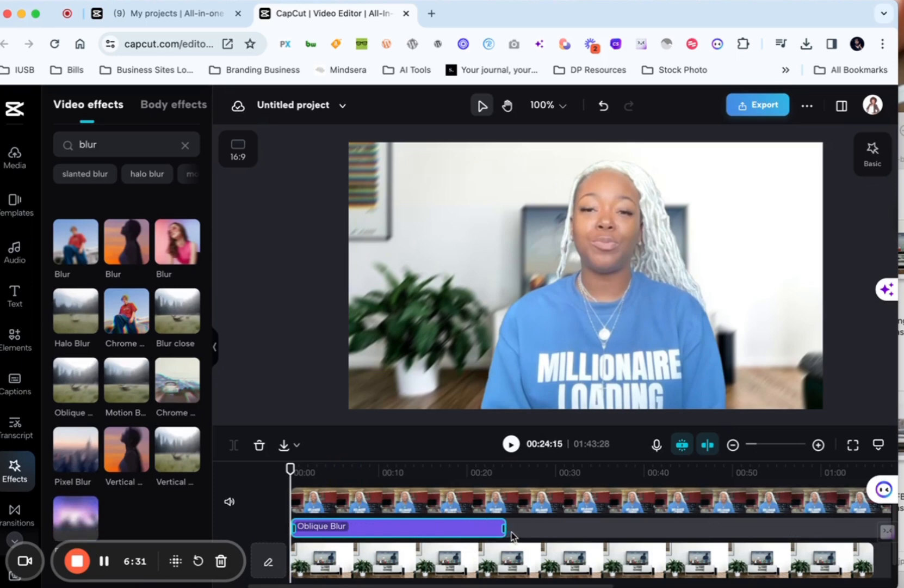
Zoom out the timeline and drag Oblique Blur's right edge to the video's end
drag(502, 528, 780, 528)
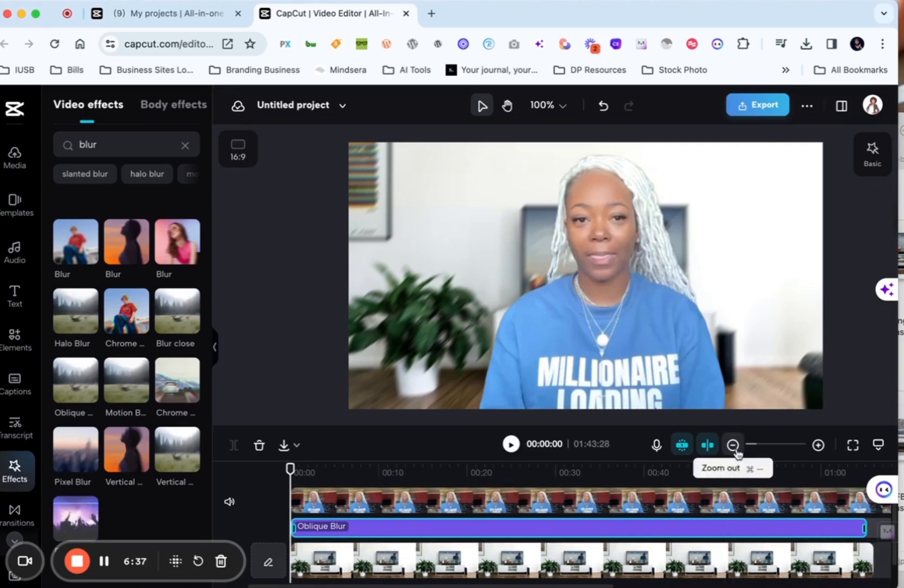
click(733, 445)
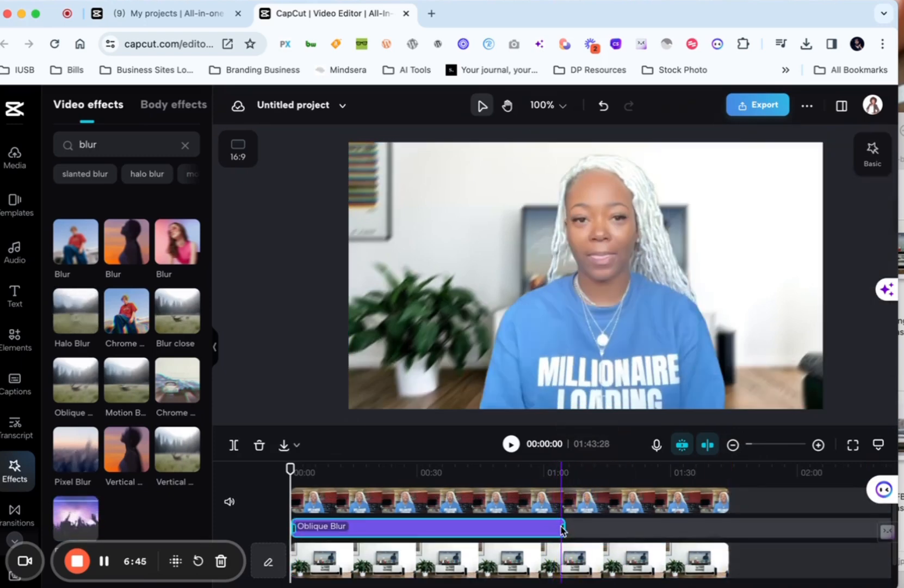
drag(562, 527, 667, 528)
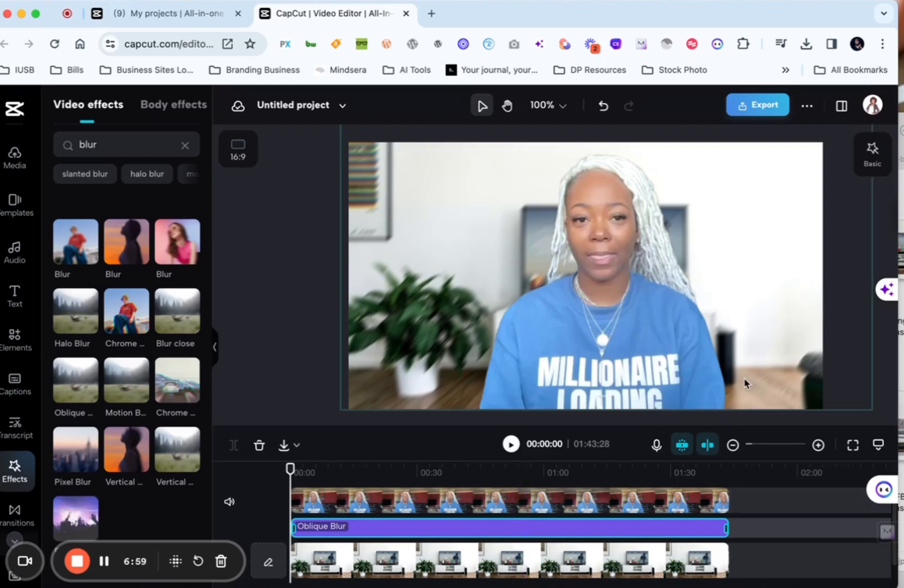
mouse_move(733, 389)
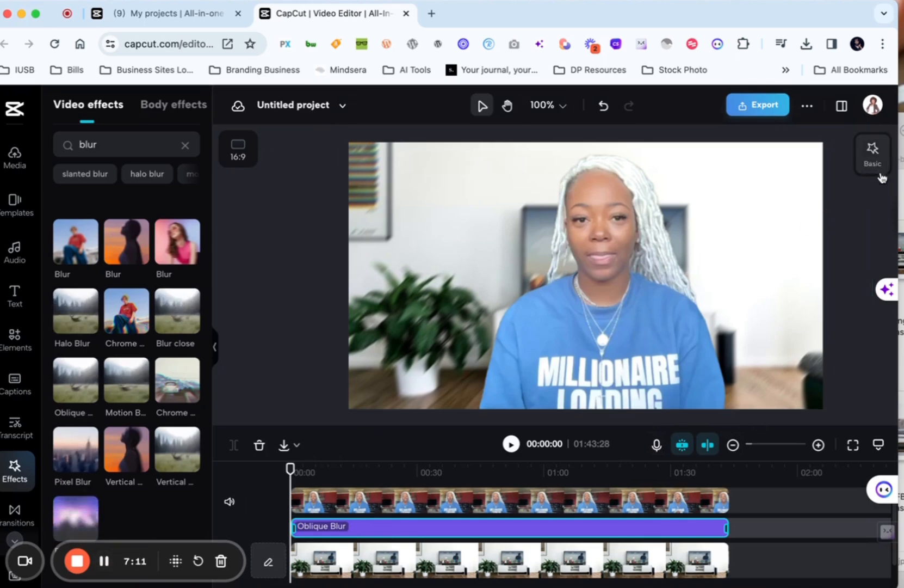
mouse_move(879, 154)
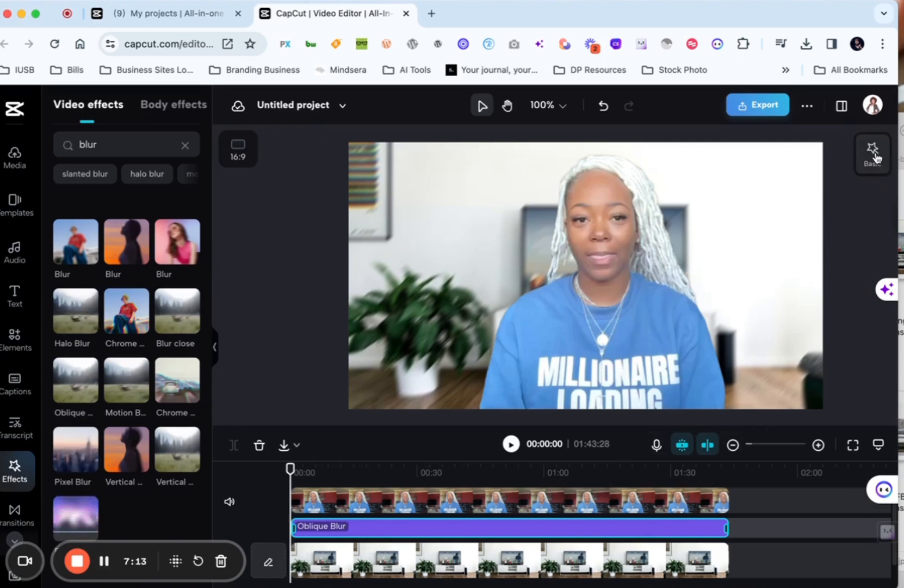
Set the Oblique Blur strength slider in the Basic panel to 21
click(873, 154)
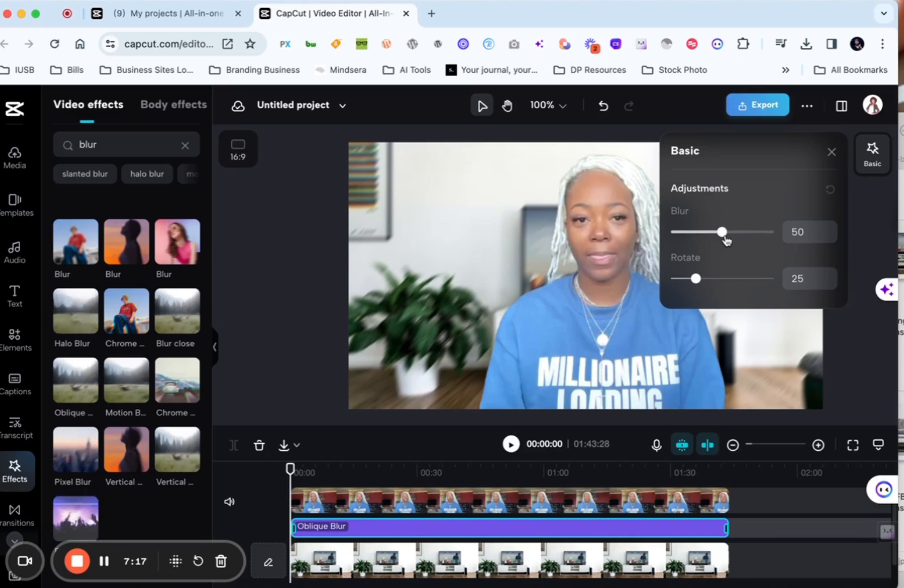
drag(724, 232, 713, 232)
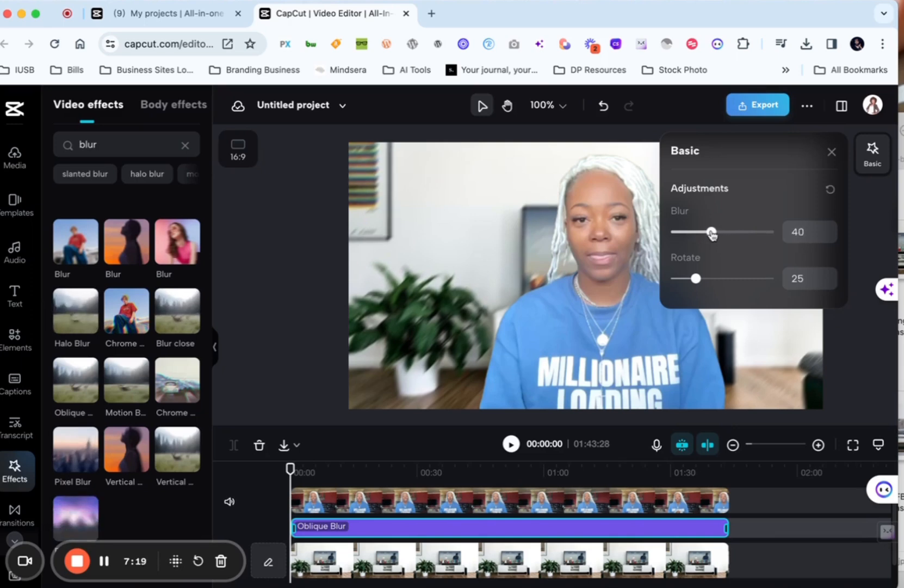
drag(712, 232, 692, 232)
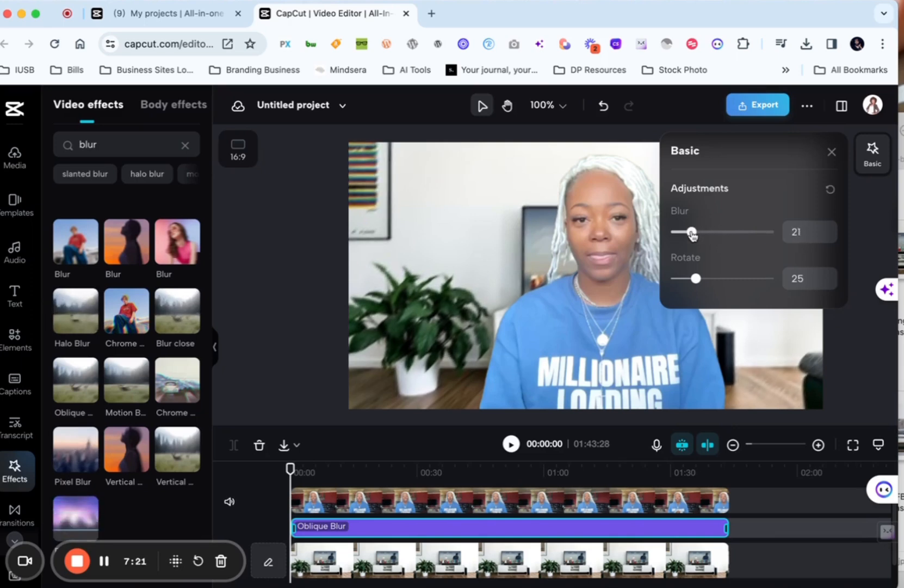
drag(693, 231, 690, 231)
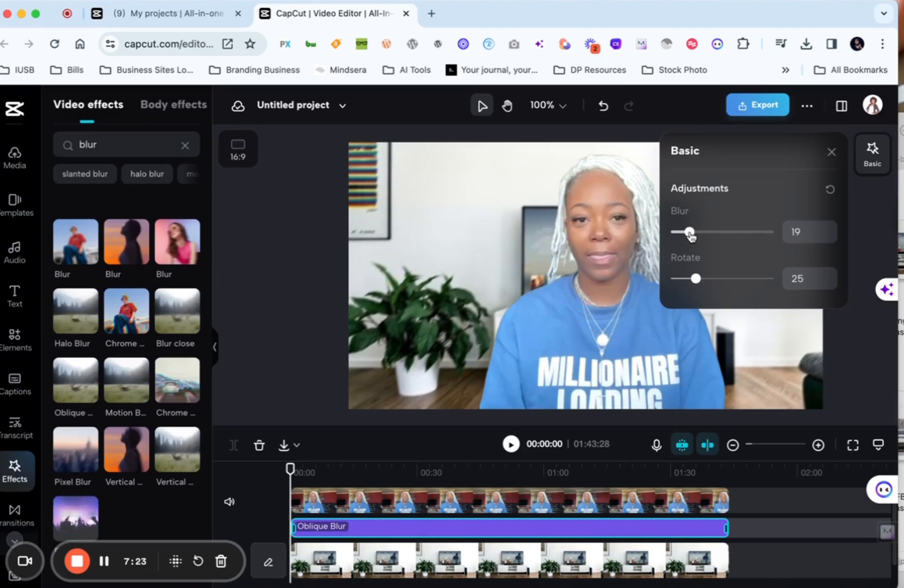
drag(690, 231, 694, 231)
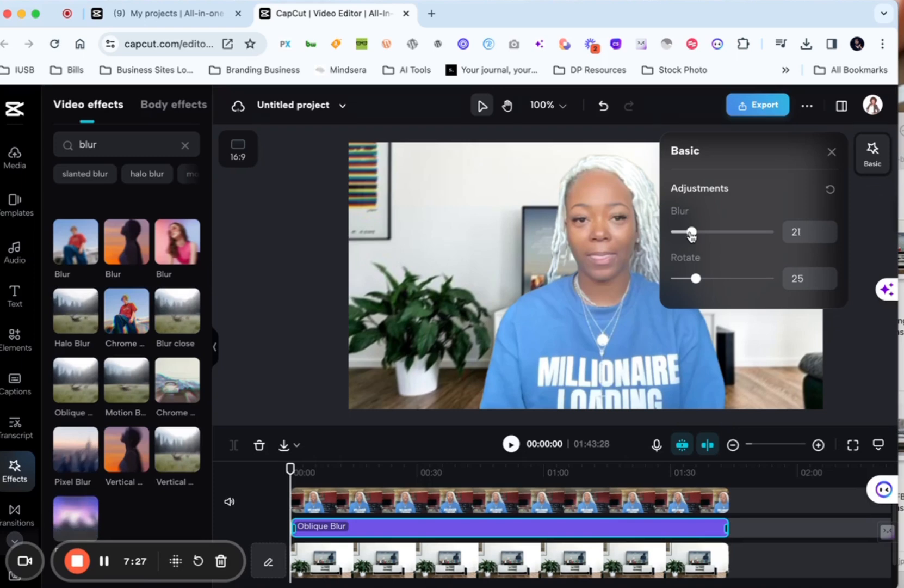
click(832, 152)
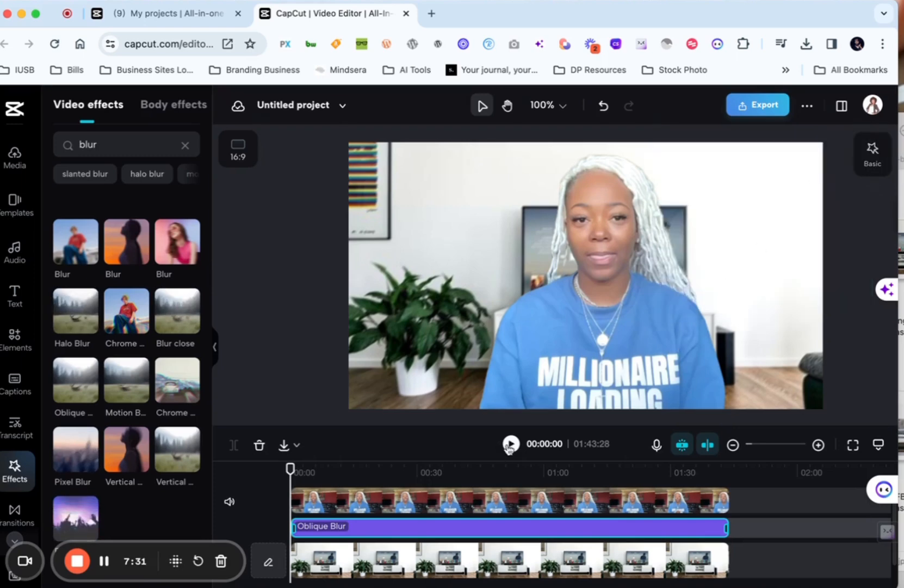
click(512, 443)
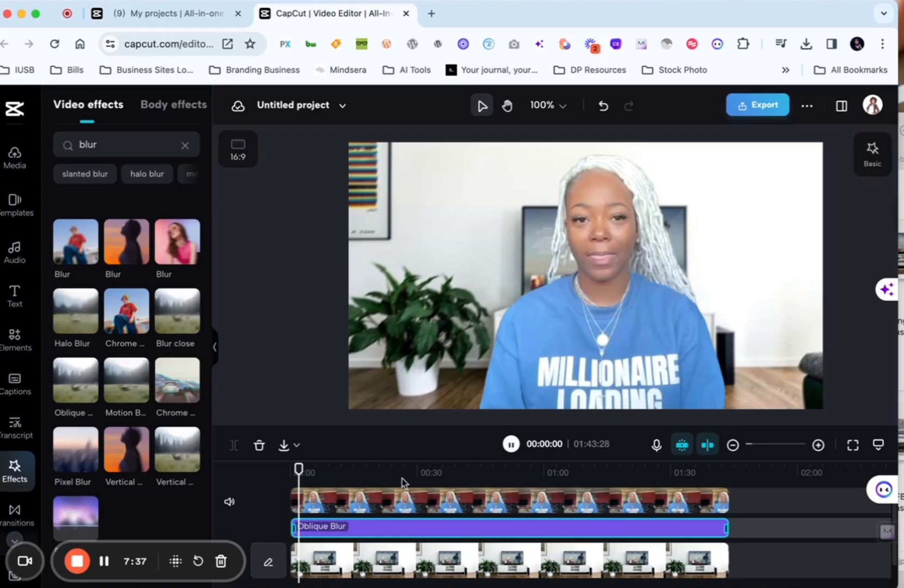
click(510, 443)
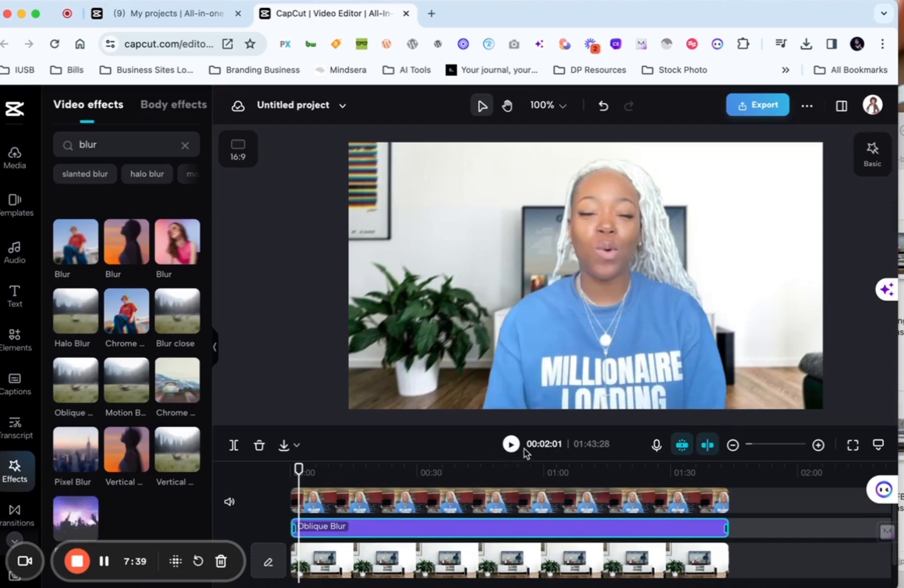
click(510, 442)
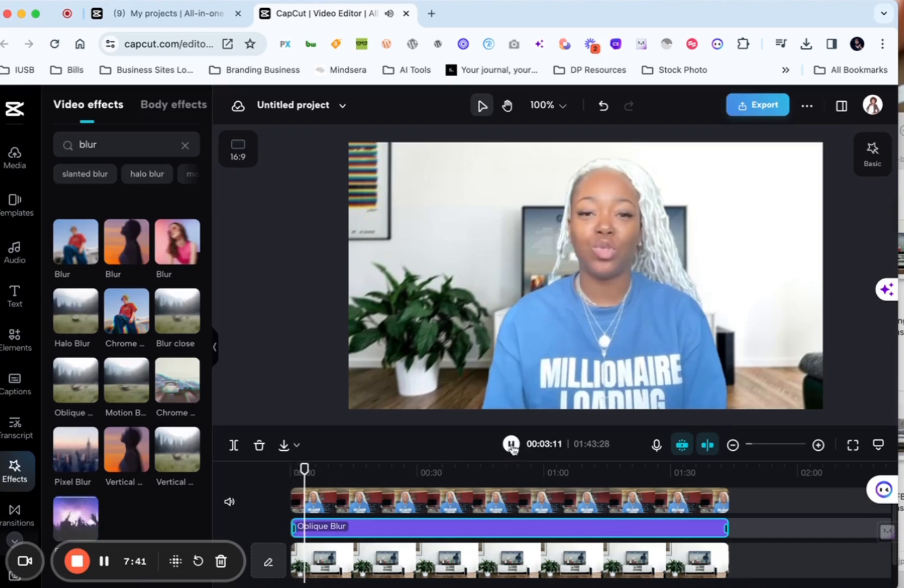
click(510, 444)
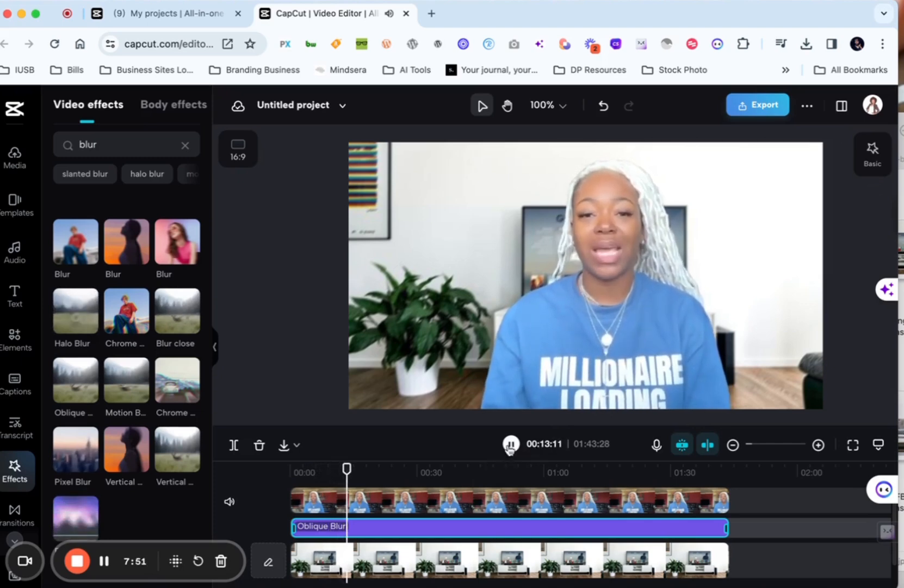
click(510, 444)
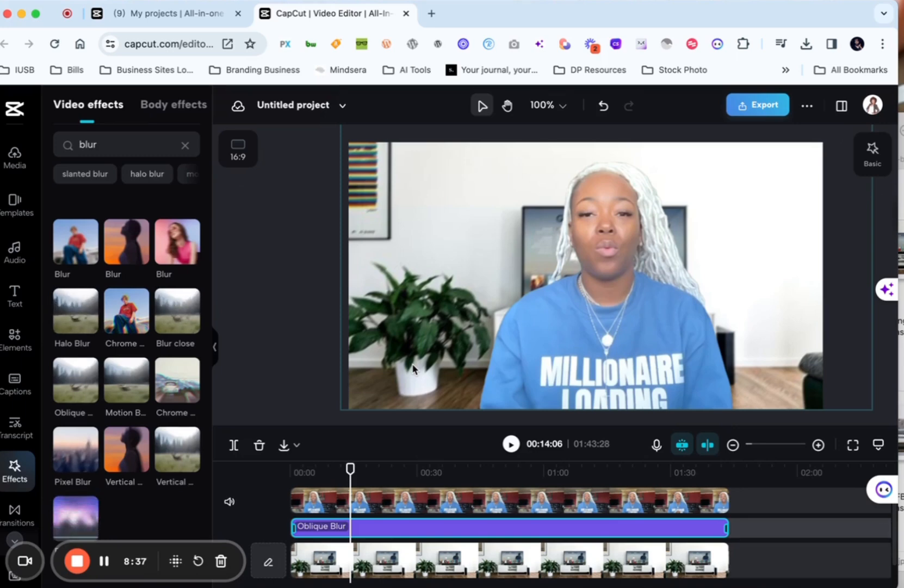
mouse_move(233, 445)
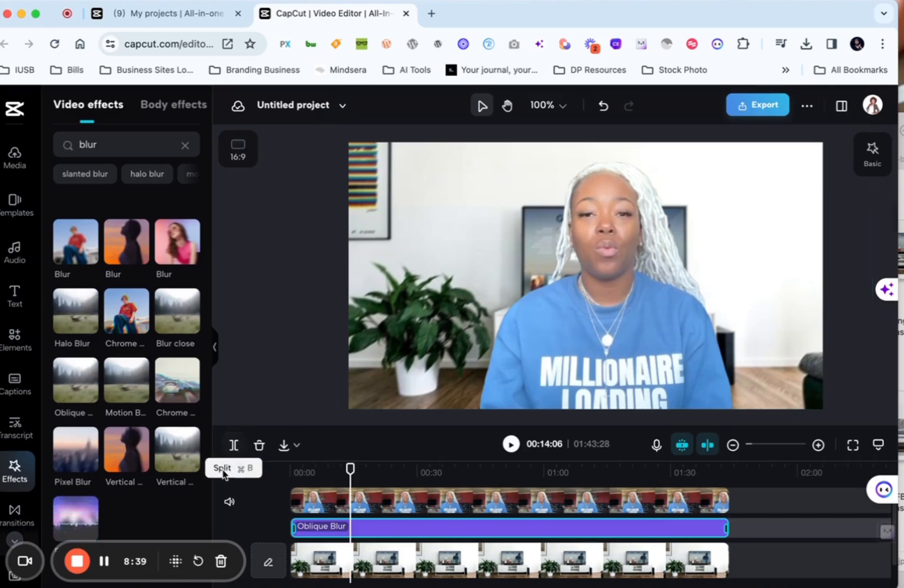